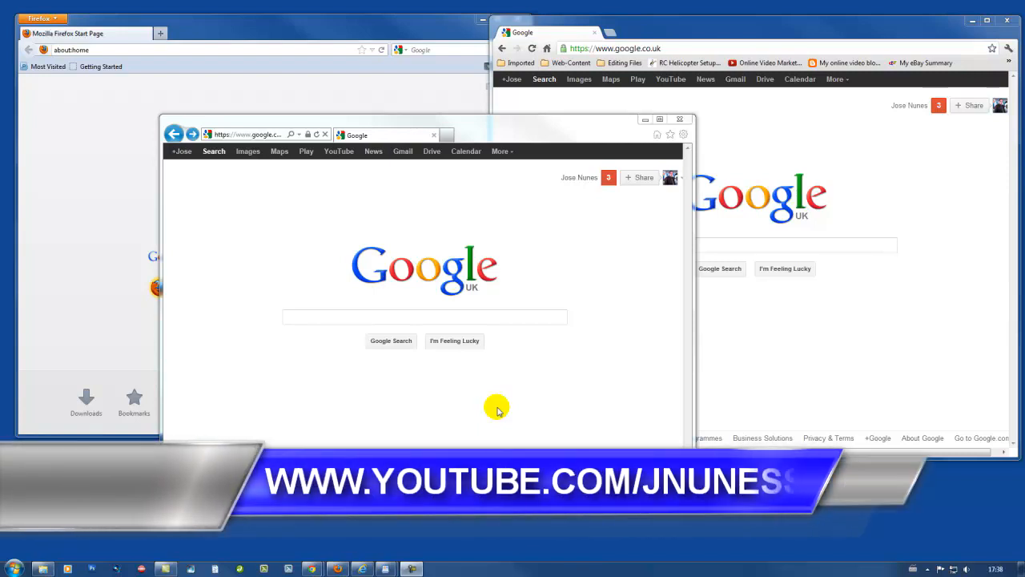
{"action": "mouse_move", "coordinate": [772, 311]}
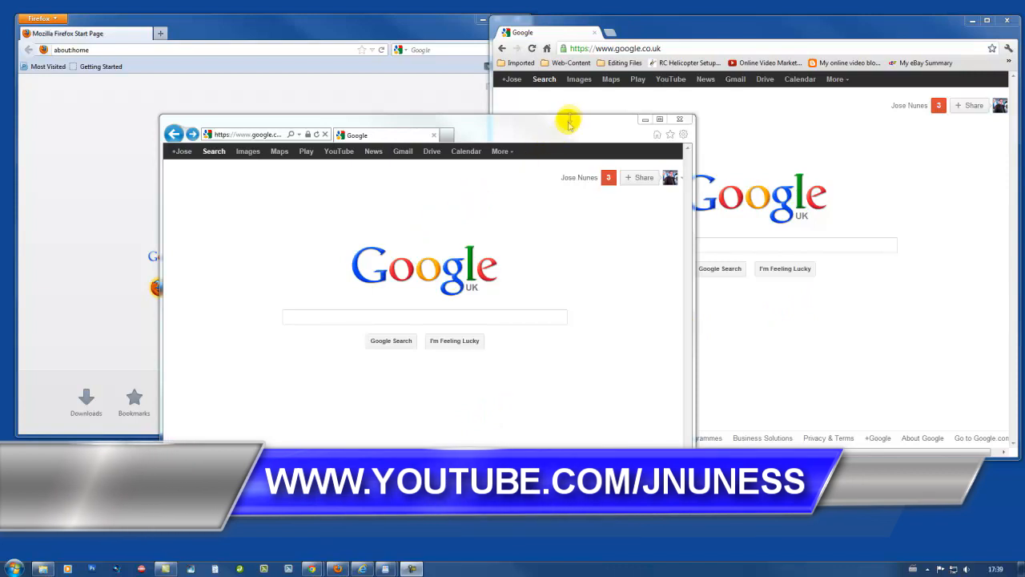
{"action": "mouse_move", "coordinate": [358, 95]}
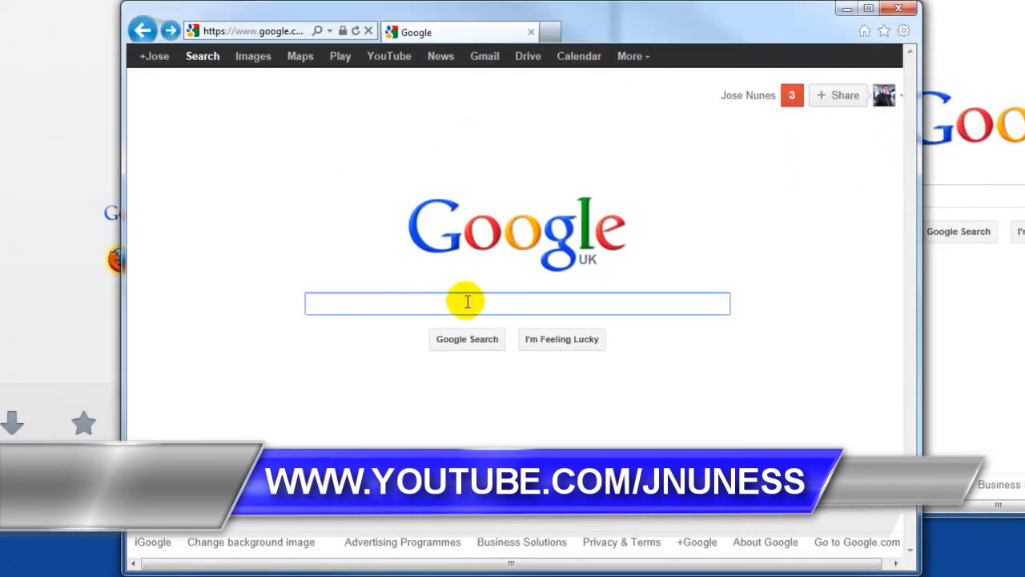
Search Google for 'youtube' and bring up the results.
{"action": "type", "text": "youtube"}
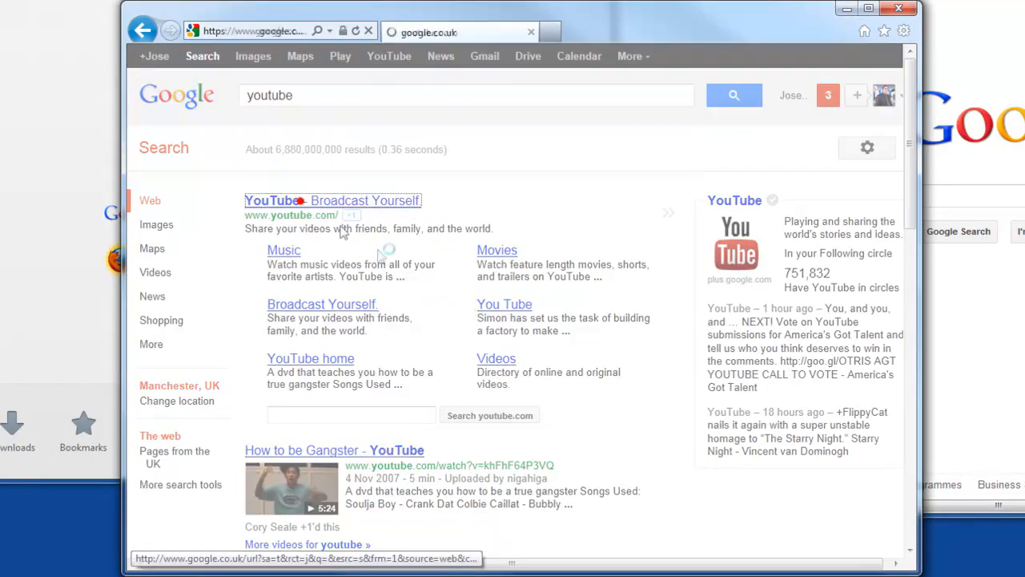
Open YouTube from the results and search it for 'jnuness'.
{"action": "left_click", "coordinate": [285, 200]}
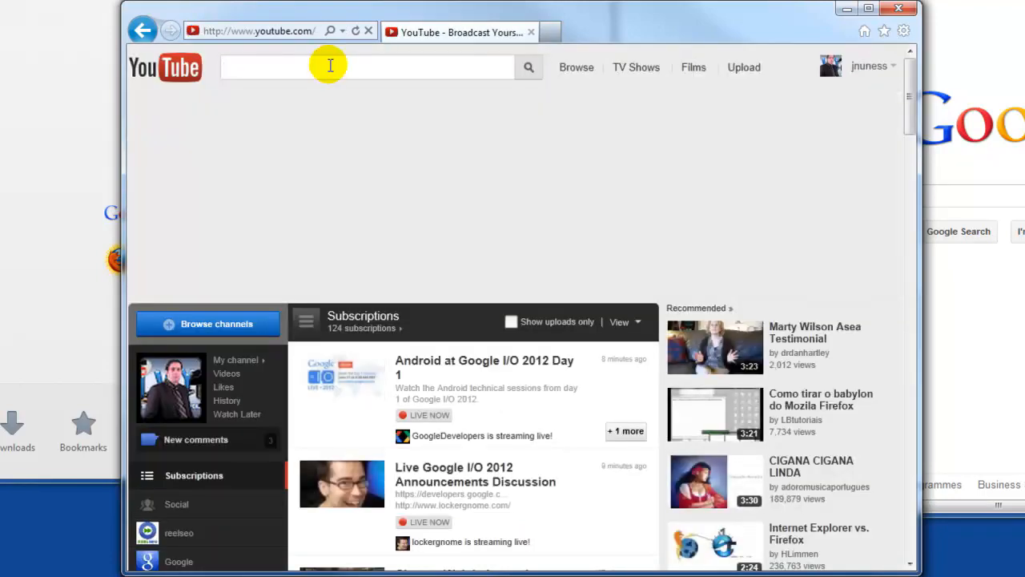
{"action": "type", "text": "jnuness"}
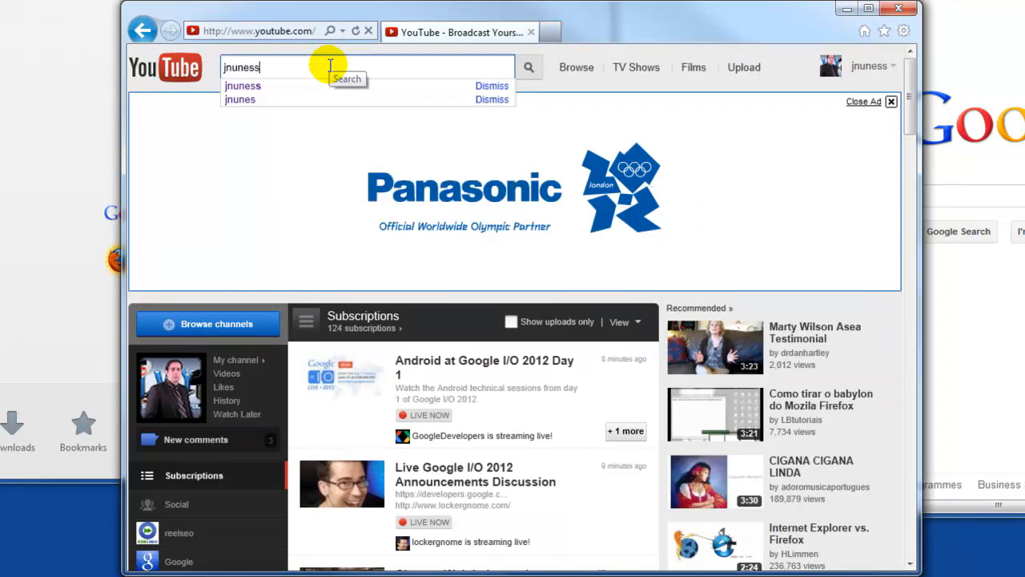
{"action": "left_click", "coordinate": [538, 68]}
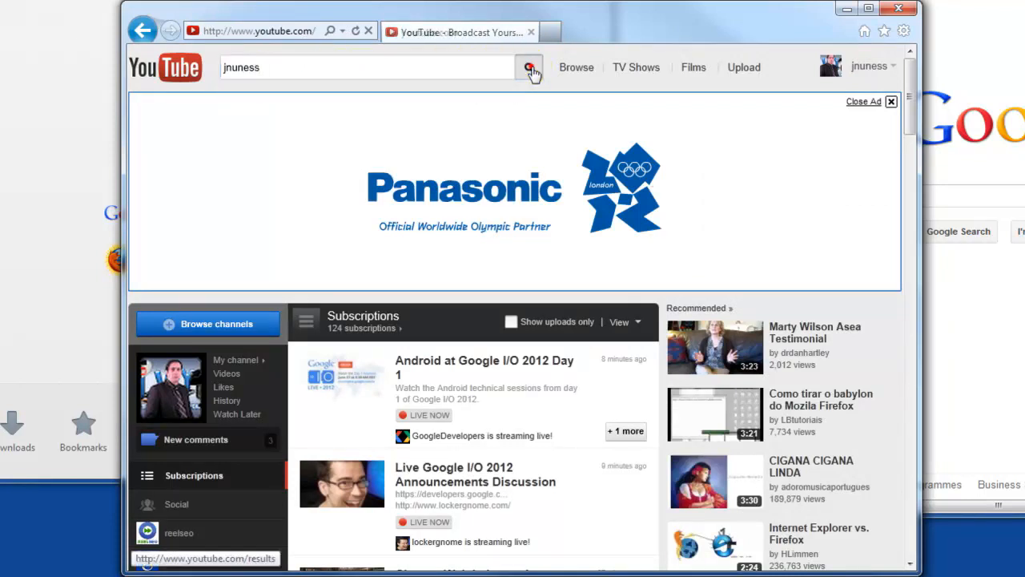
{"action": "left_click", "coordinate": [529, 68]}
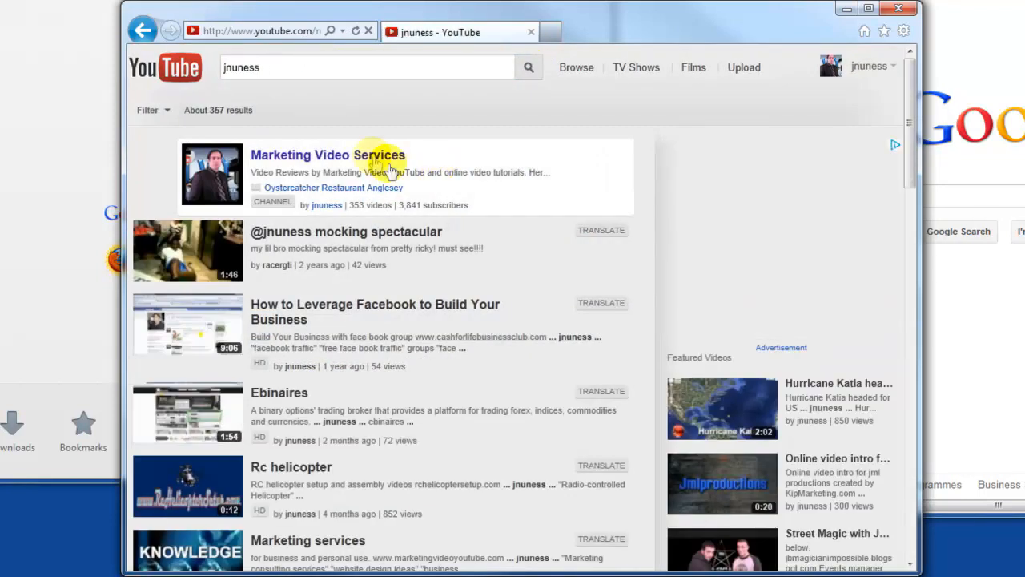
Open the Marketing Video Services channel and its Babylon Search Toolbar removal playlist.
{"action": "left_click", "coordinate": [327, 154]}
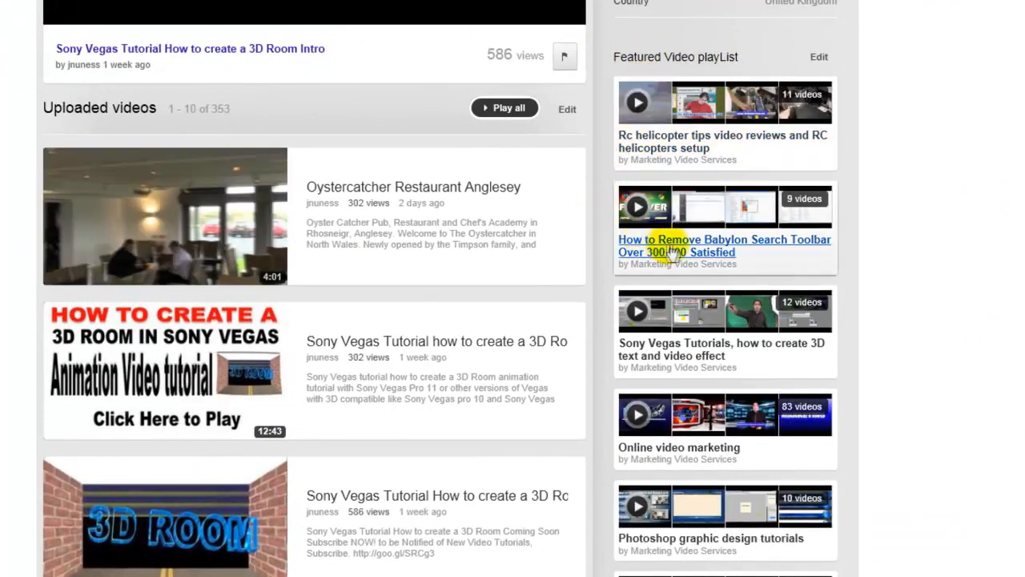
{"action": "mouse_move", "coordinate": [681, 247]}
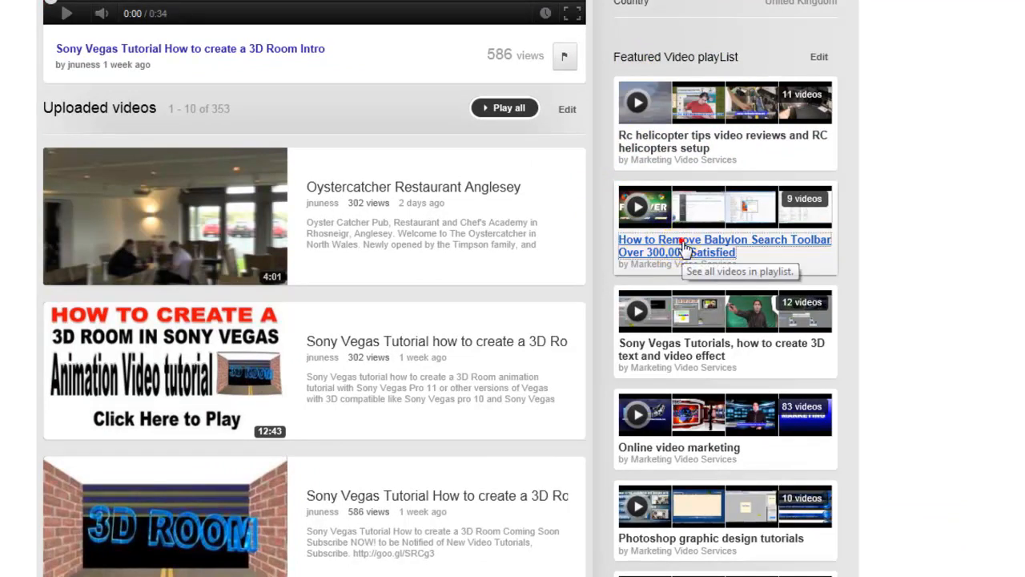
{"action": "left_click", "coordinate": [724, 246]}
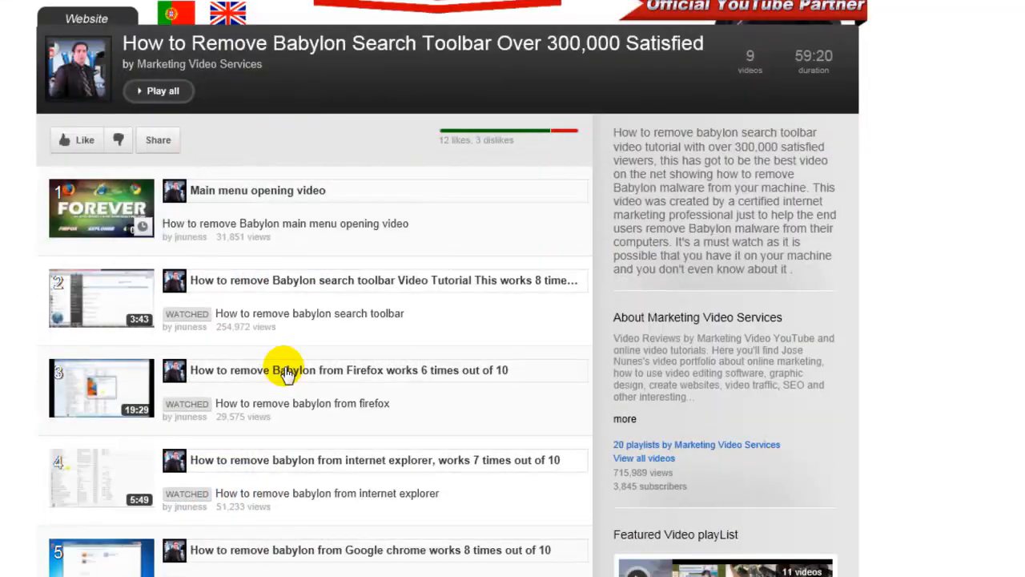
{"action": "scroll", "scroll_direction": "down", "scroll_amount": 3}
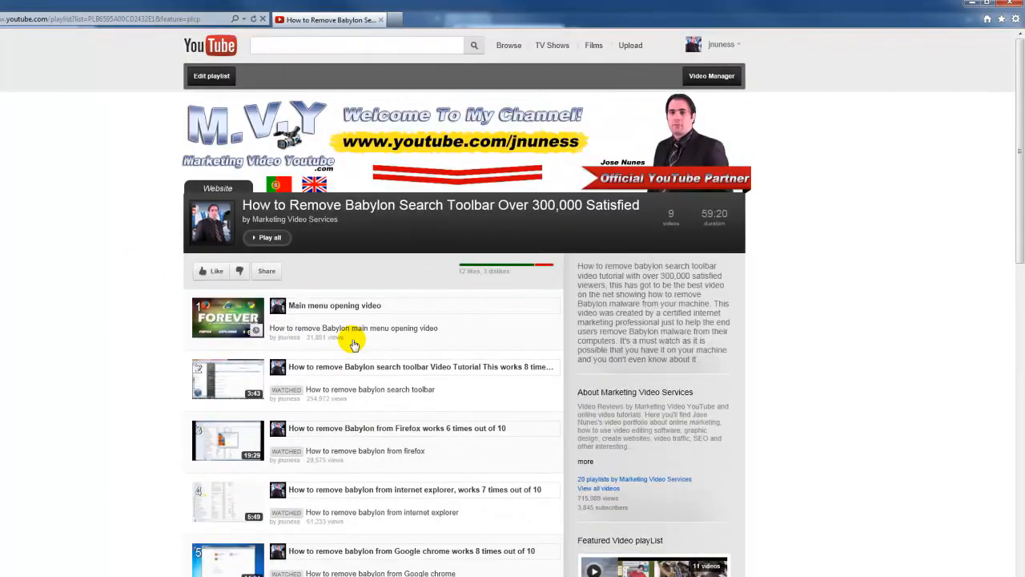
{"action": "mouse_move", "coordinate": [987, 19]}
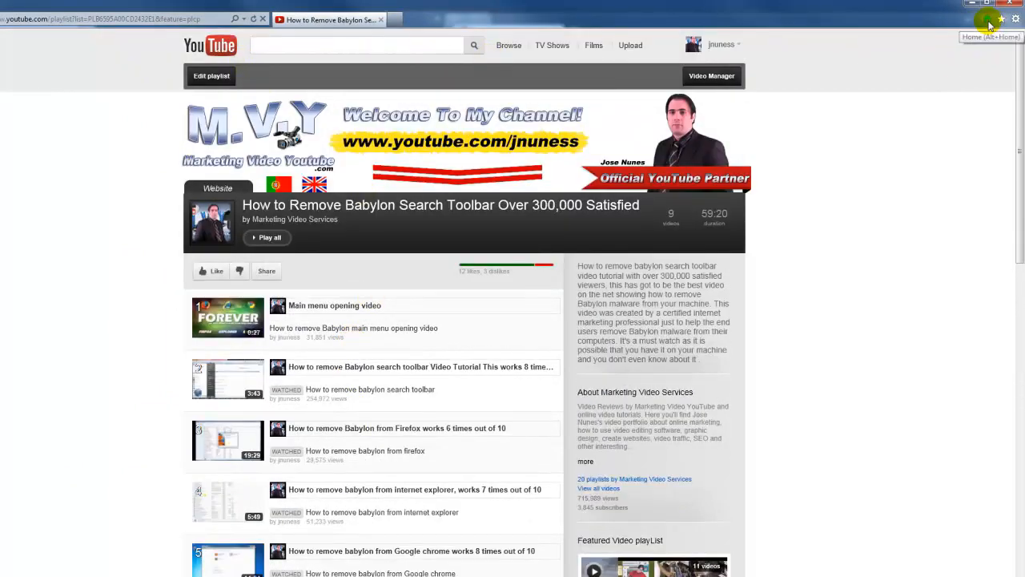
Return to the home page and show the Search Providers list in Manage Add-ons.
{"action": "left_click", "coordinate": [983, 23]}
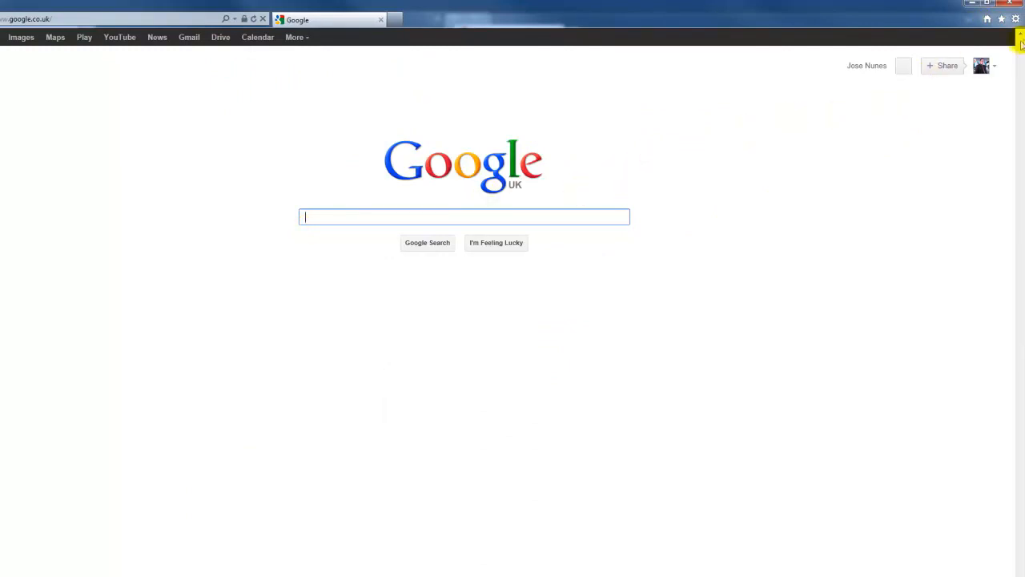
{"action": "mouse_move", "coordinate": [1016, 20]}
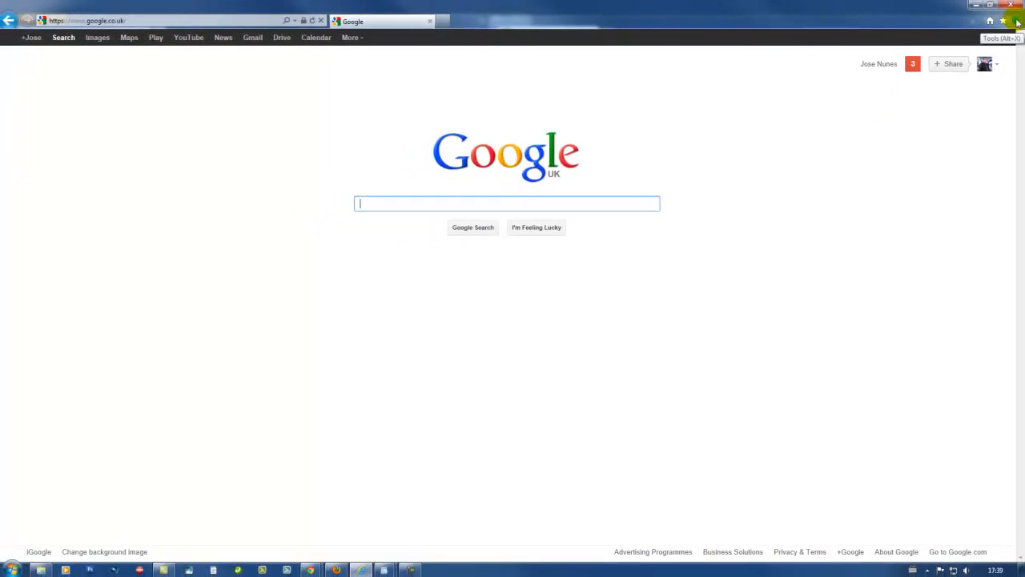
{"action": "left_click", "coordinate": [1012, 21]}
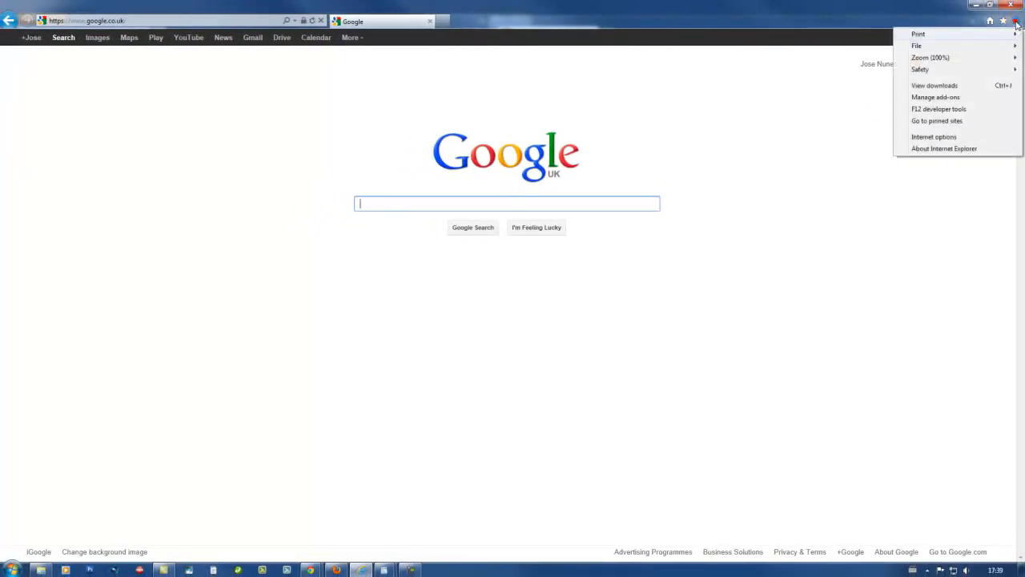
{"action": "mouse_move", "coordinate": [923, 137]}
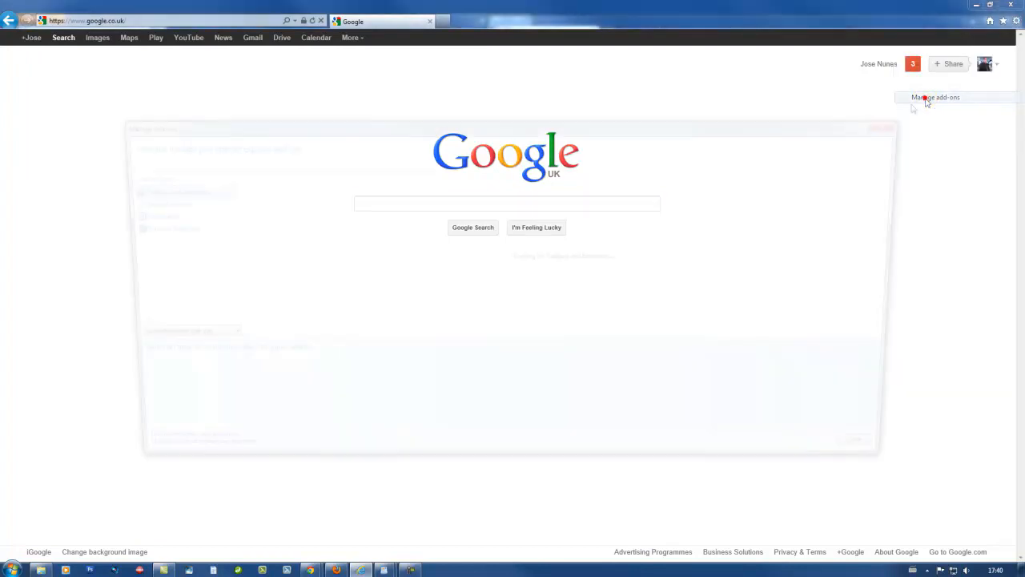
{"action": "left_click", "coordinate": [935, 97]}
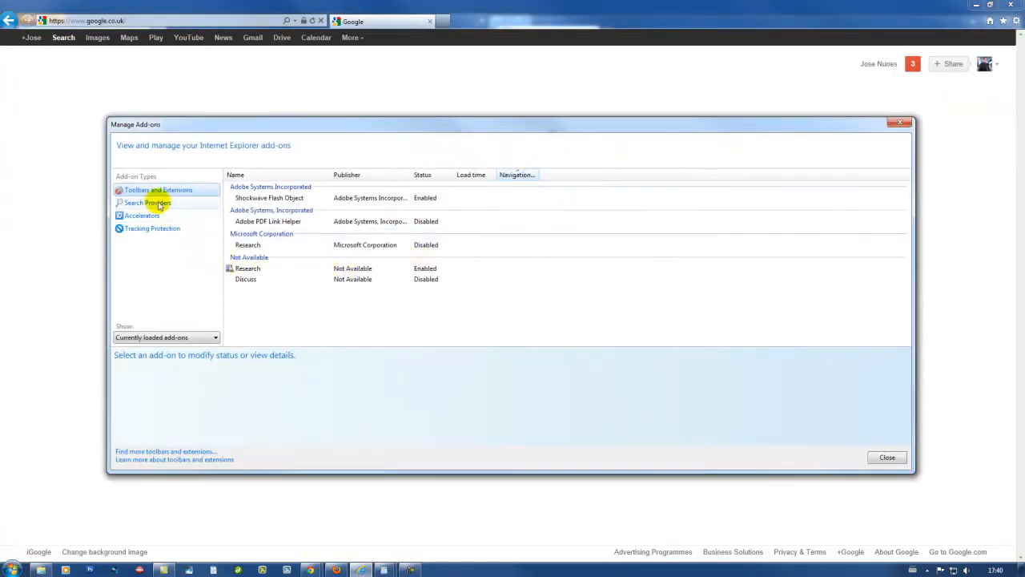
{"action": "left_click", "coordinate": [147, 202]}
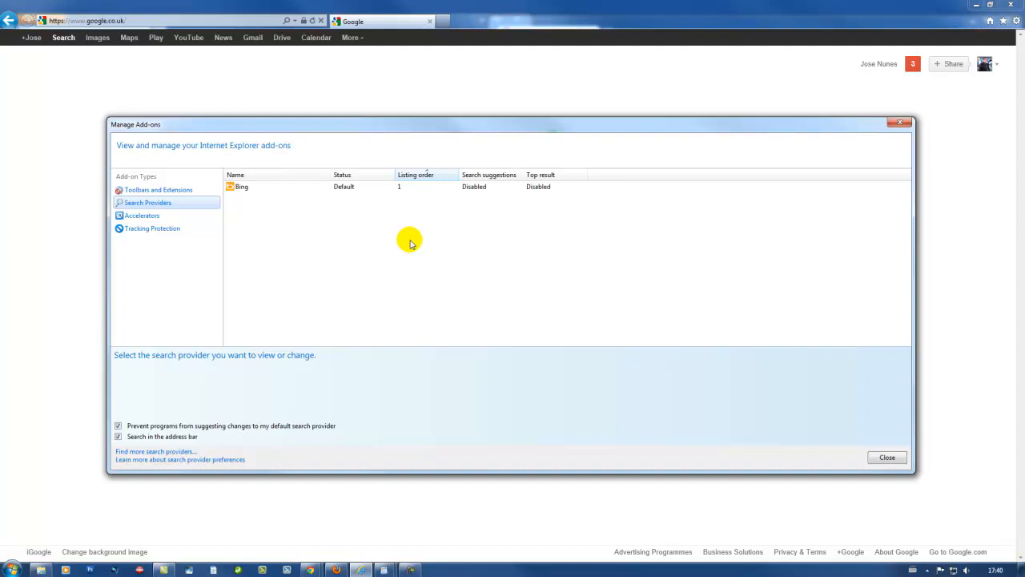
{"action": "mouse_move", "coordinate": [292, 255]}
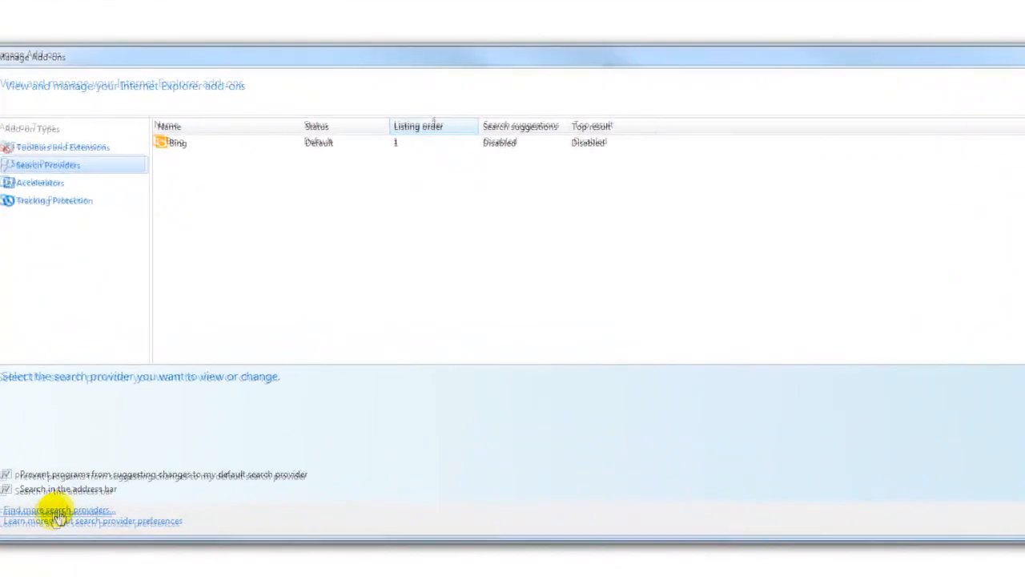
Find more providers online, search the gallery for 'Google' and add Google Search without making it default.
{"action": "left_click", "coordinate": [51, 506]}
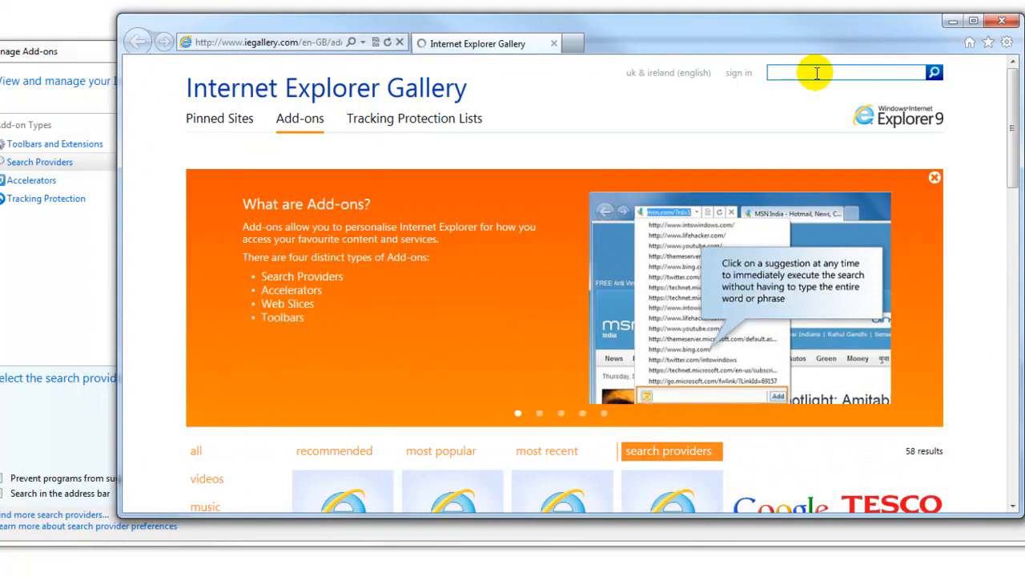
{"action": "type", "text": "Google"}
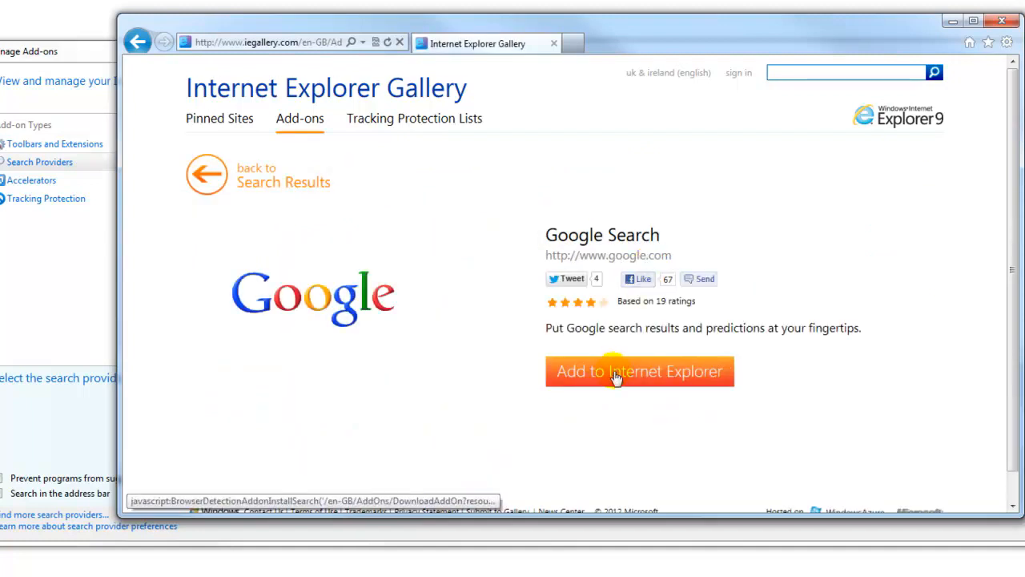
{"action": "left_click", "coordinate": [615, 372]}
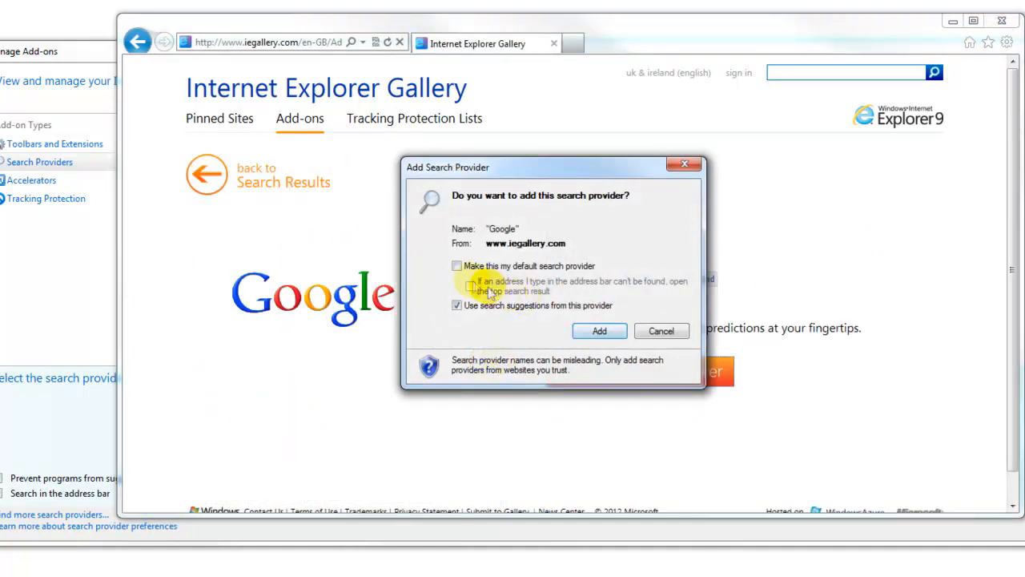
{"action": "left_click", "coordinate": [456, 266]}
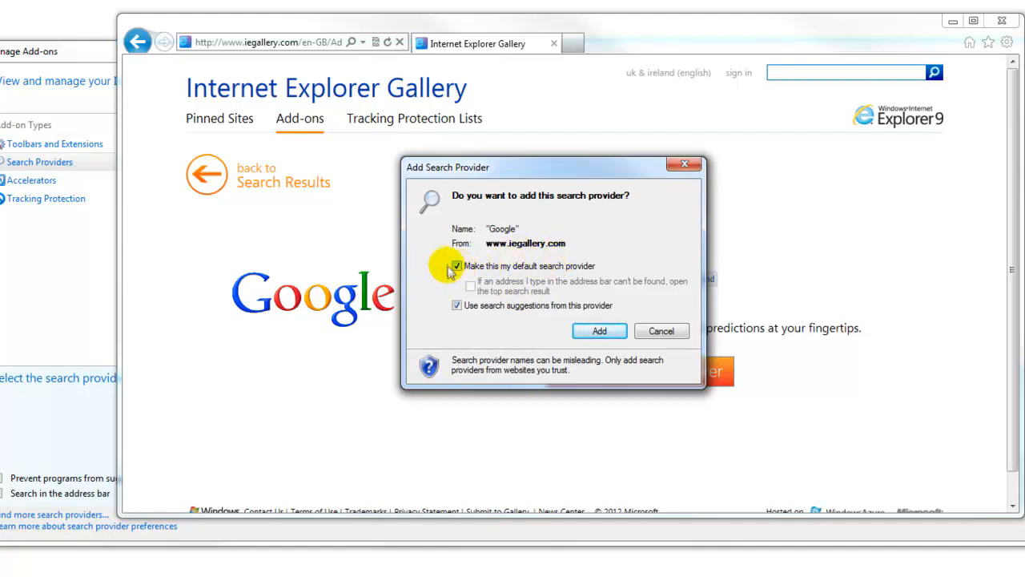
{"action": "left_click", "coordinate": [458, 266]}
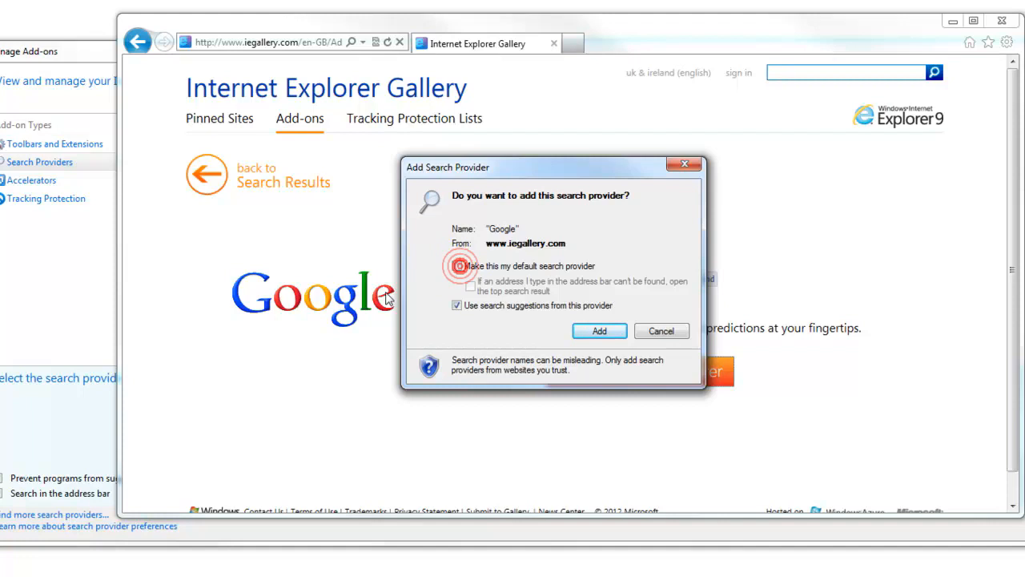
{"action": "left_click", "coordinate": [456, 266]}
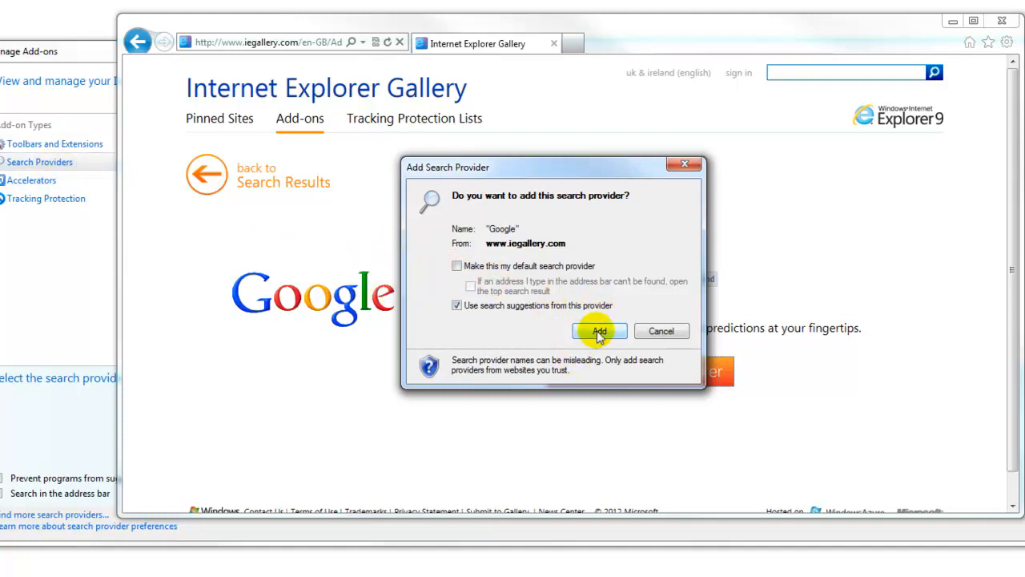
{"action": "left_click", "coordinate": [600, 330]}
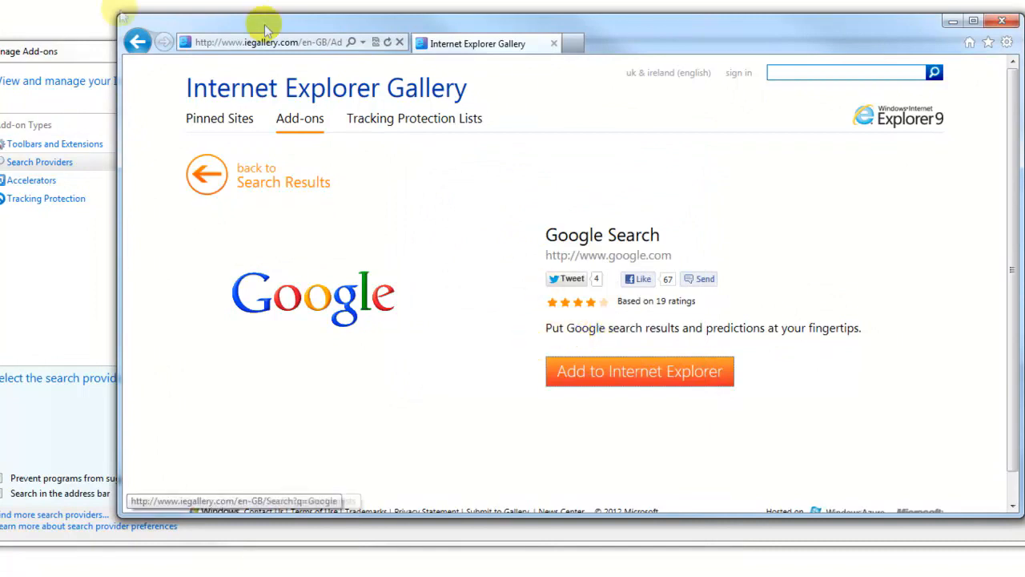
Add the Search with Google United Kingdom provider as well, then close the gallery window.
{"action": "left_click", "coordinate": [205, 173]}
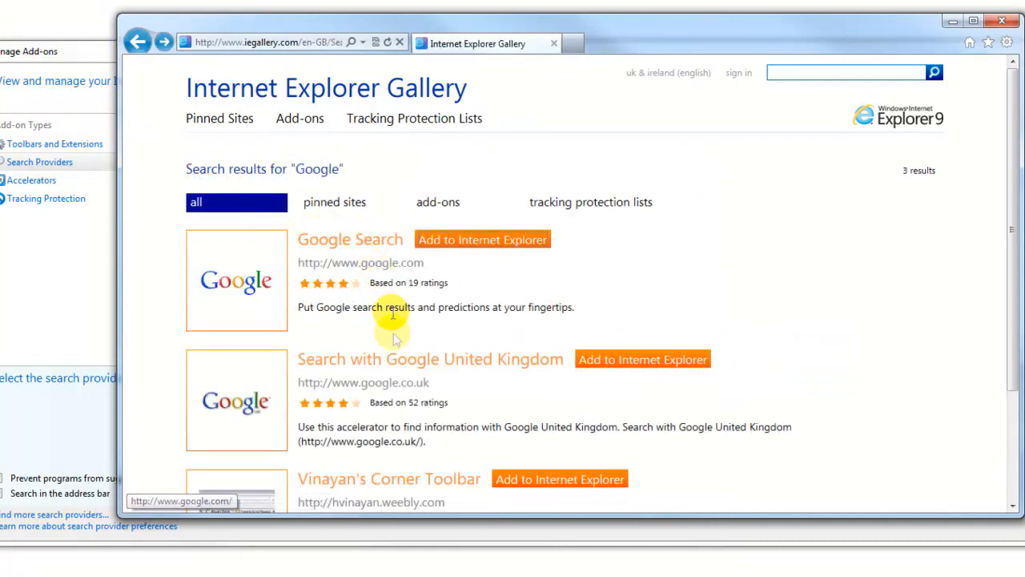
{"action": "mouse_move", "coordinate": [635, 363]}
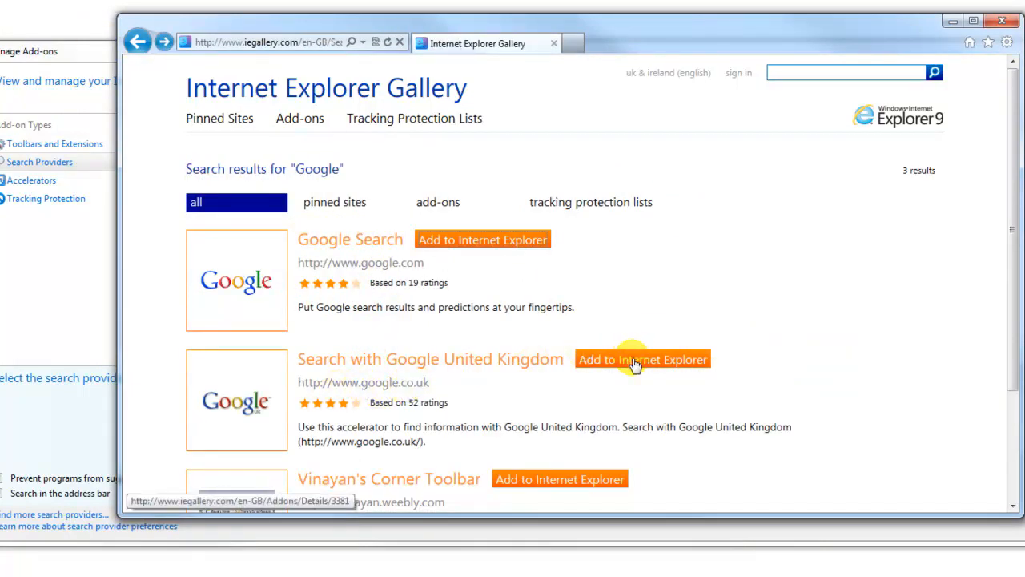
{"action": "left_click", "coordinate": [430, 359]}
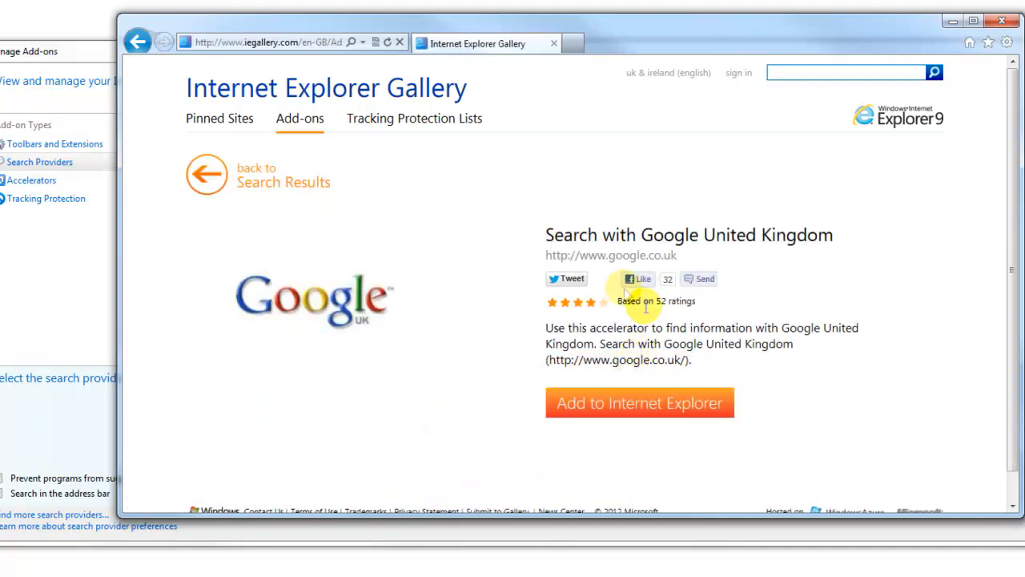
{"action": "left_click", "coordinate": [641, 402]}
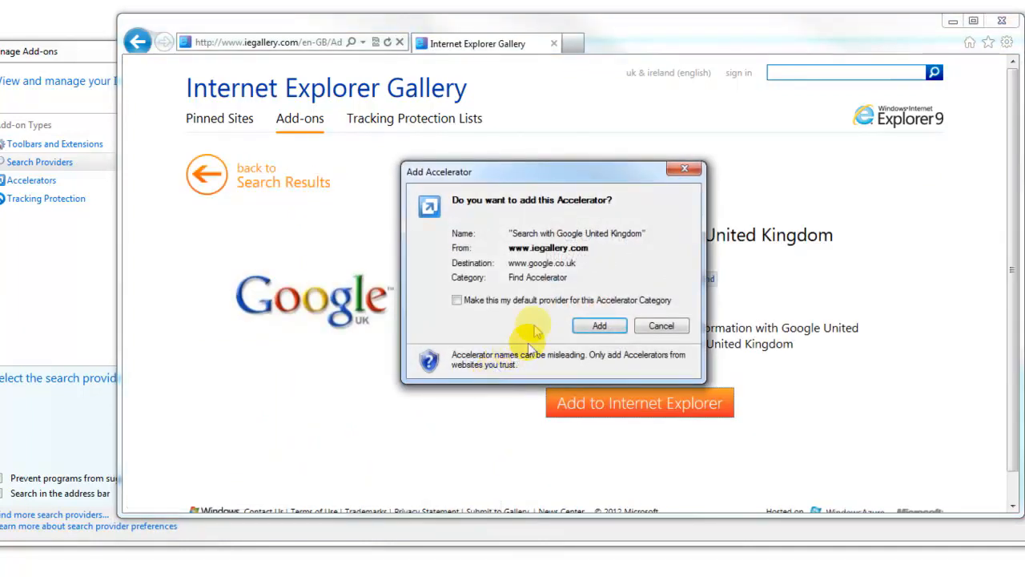
{"action": "left_click", "coordinate": [599, 325]}
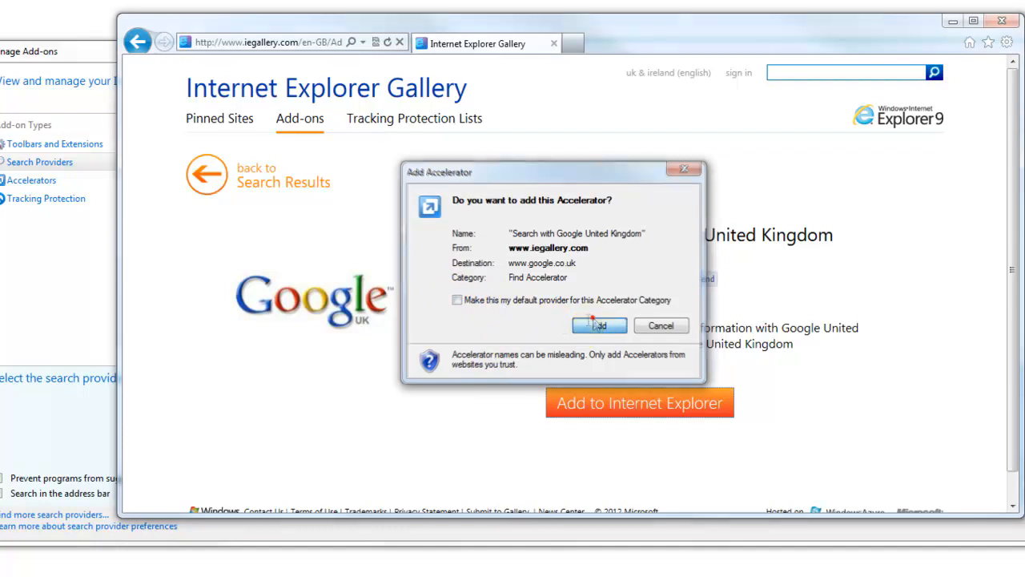
{"action": "left_click", "coordinate": [599, 326]}
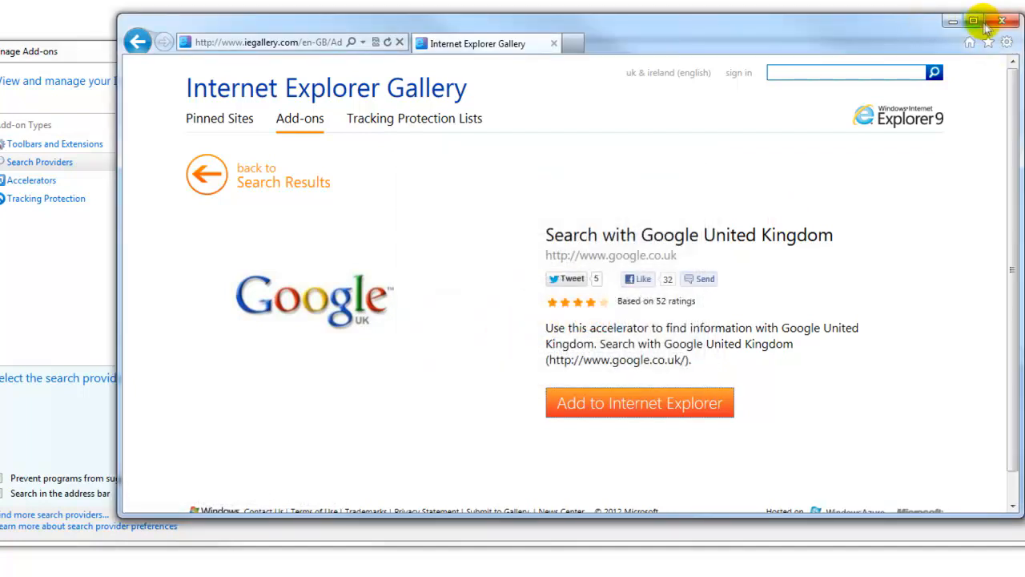
{"action": "mouse_move", "coordinate": [1000, 20]}
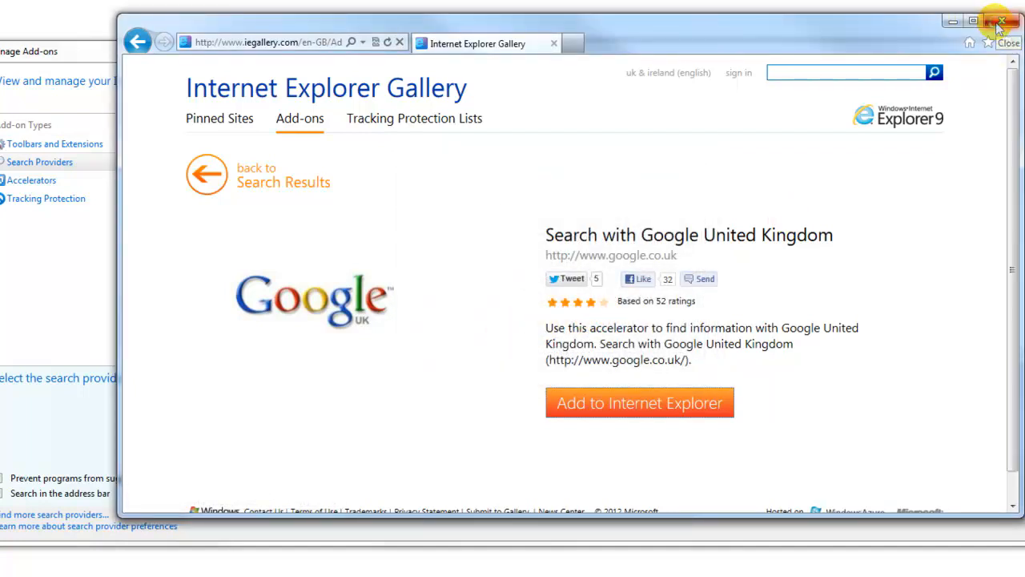
{"action": "left_click", "coordinate": [999, 24]}
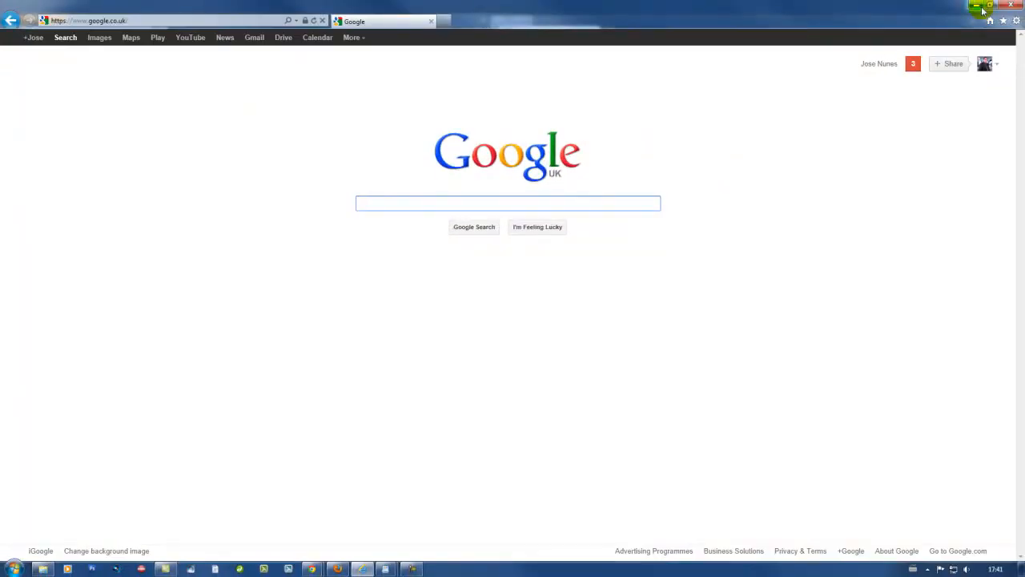
In Manage Add-ons' Search Providers, set Google as the default search provider.
{"action": "left_click", "coordinate": [987, 7]}
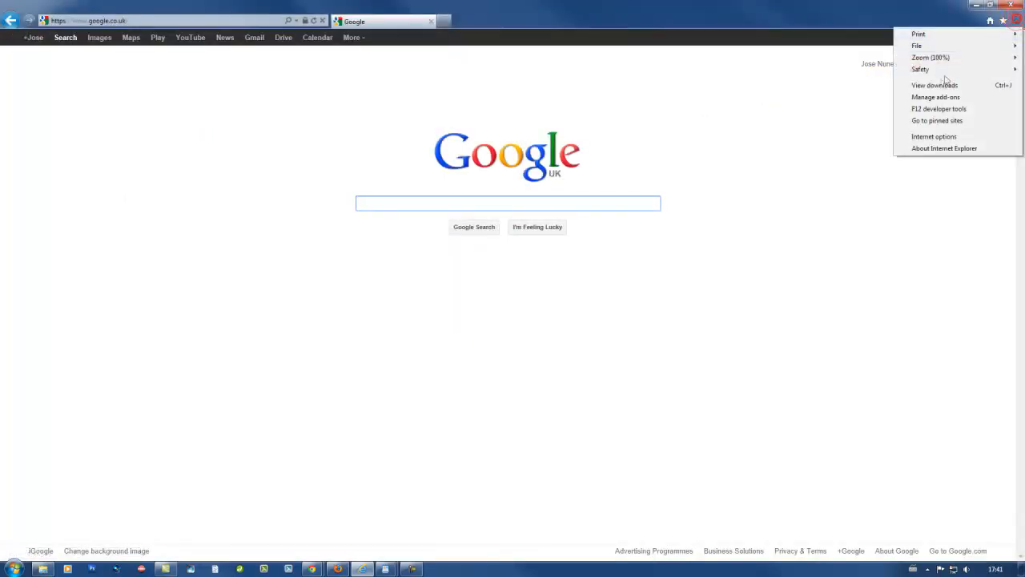
{"action": "left_click", "coordinate": [936, 97]}
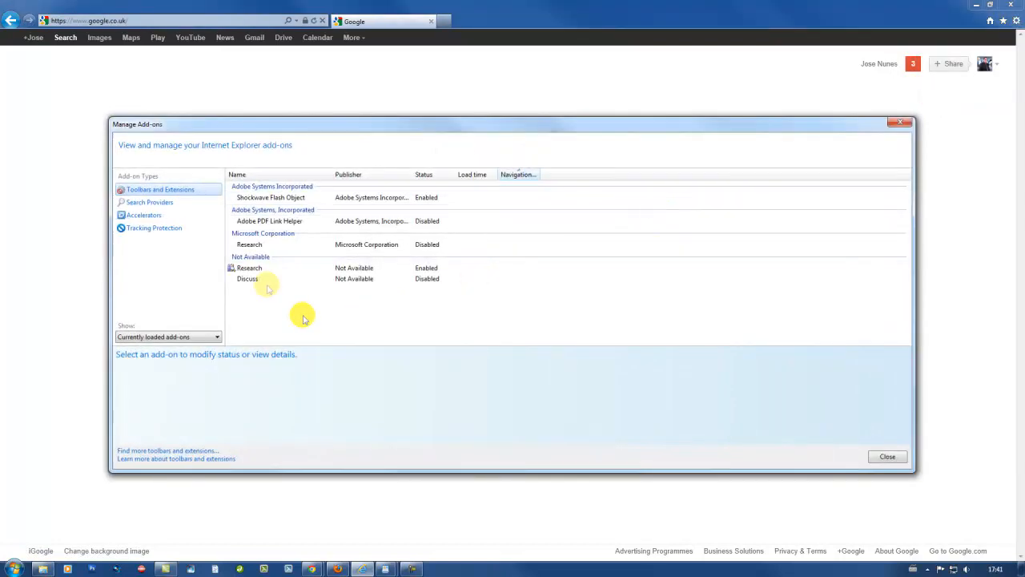
{"action": "left_click", "coordinate": [149, 202]}
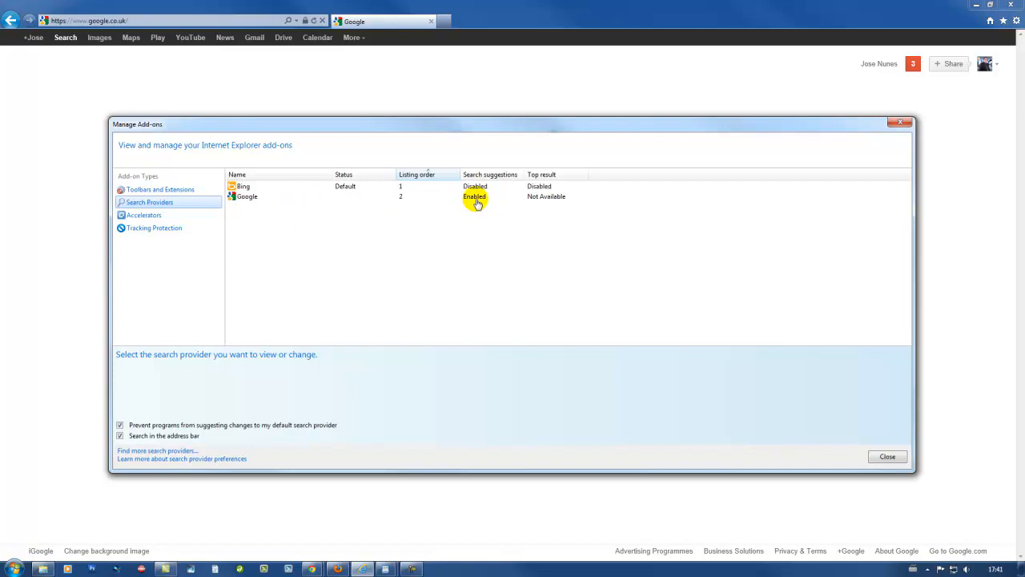
{"action": "left_click", "coordinate": [247, 195]}
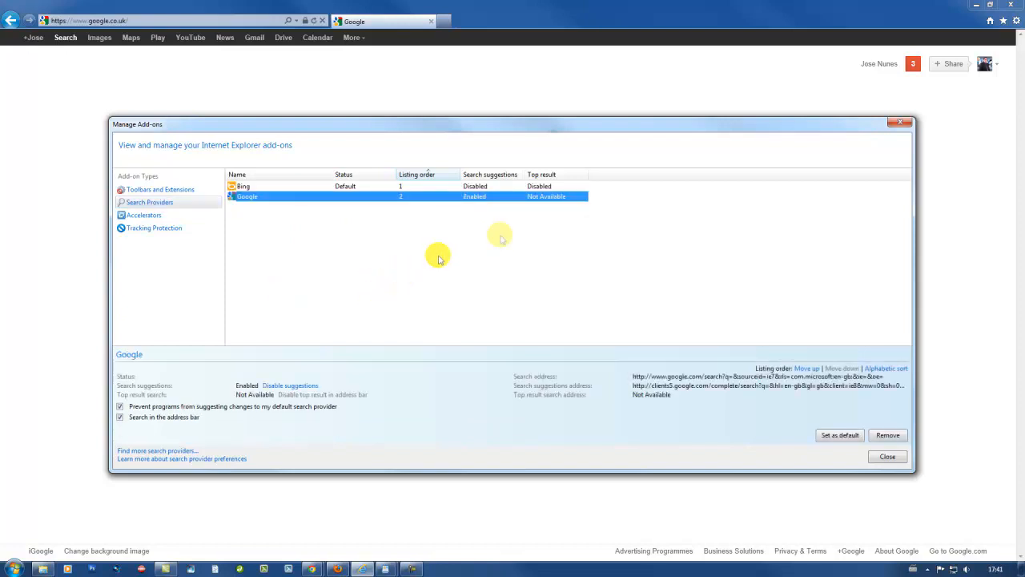
{"action": "left_click", "coordinate": [242, 186]}
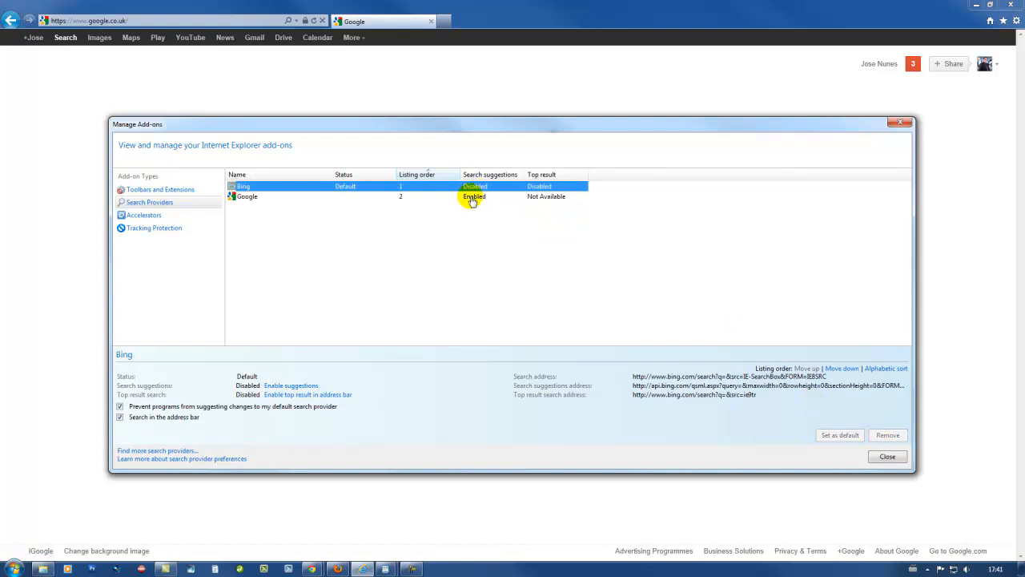
{"action": "left_click", "coordinate": [247, 196]}
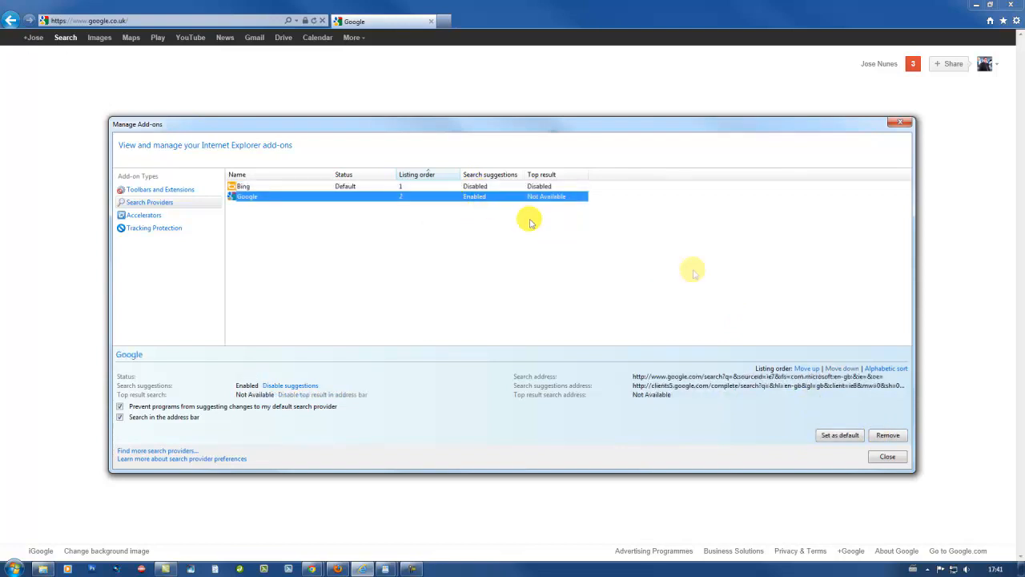
{"action": "mouse_move", "coordinate": [552, 262]}
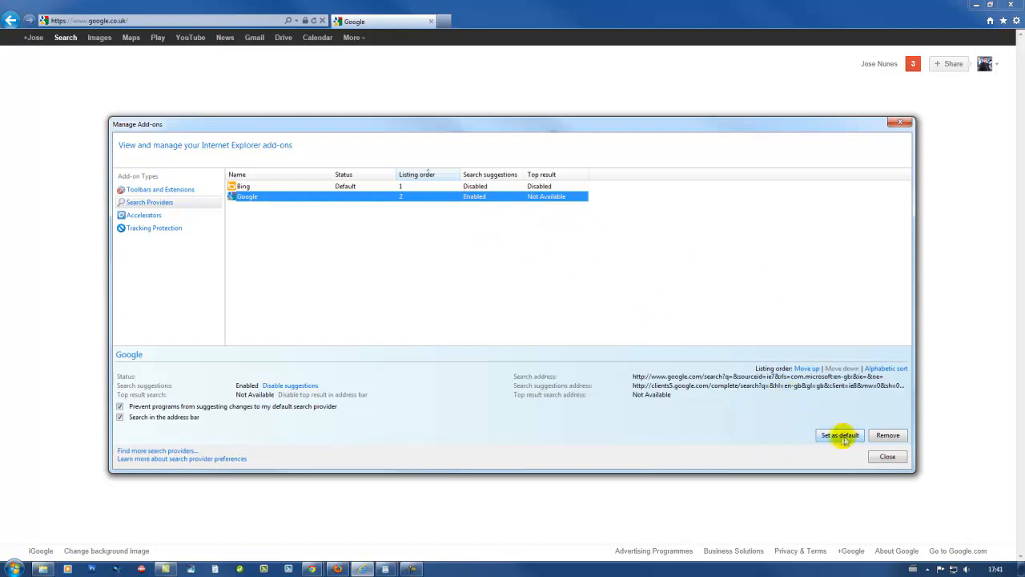
{"action": "left_click", "coordinate": [840, 436]}
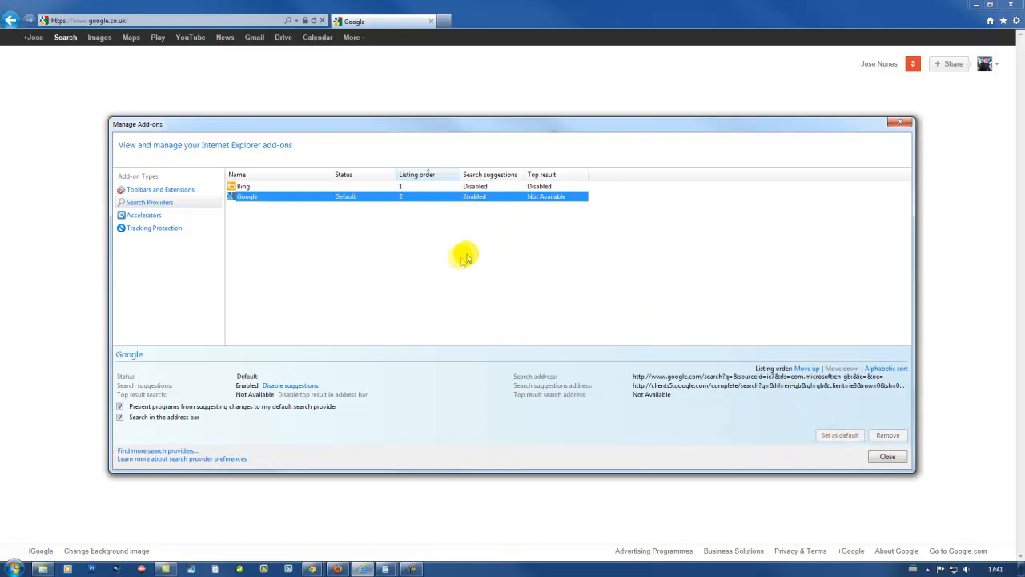
Remove Bing so Google is the only search provider.
{"action": "left_click", "coordinate": [243, 186]}
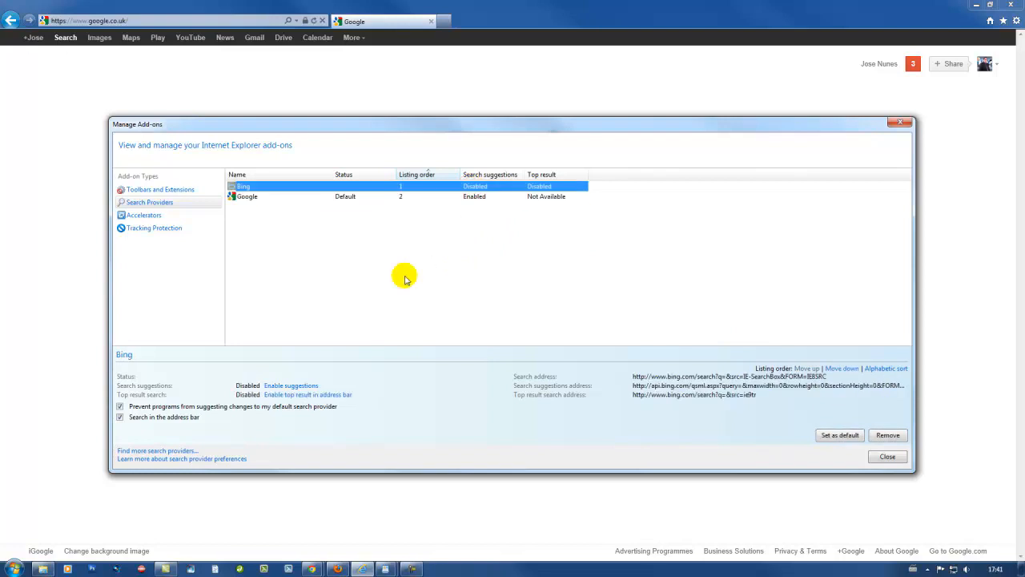
{"action": "left_click", "coordinate": [888, 436]}
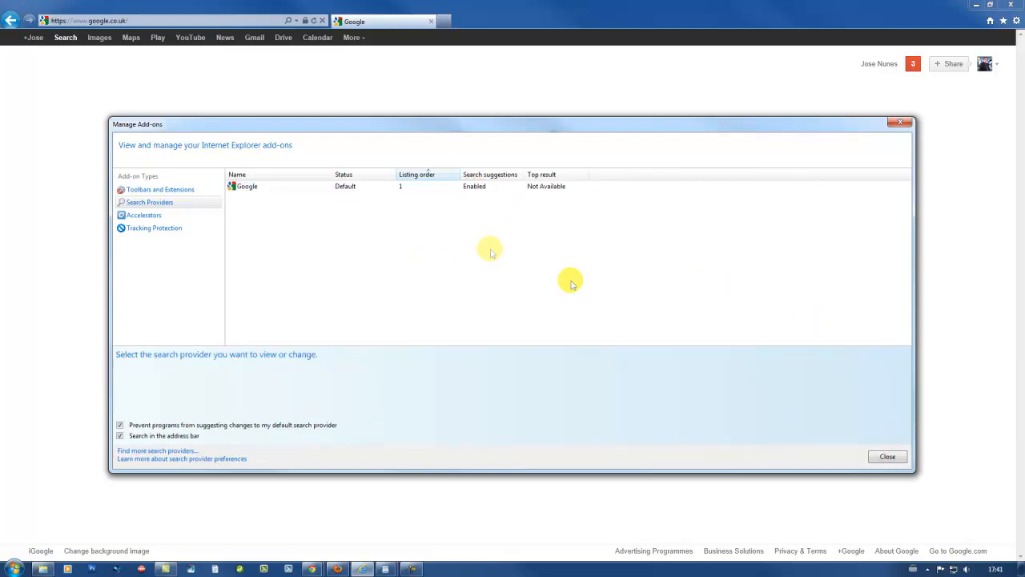
{"action": "mouse_move", "coordinate": [345, 269]}
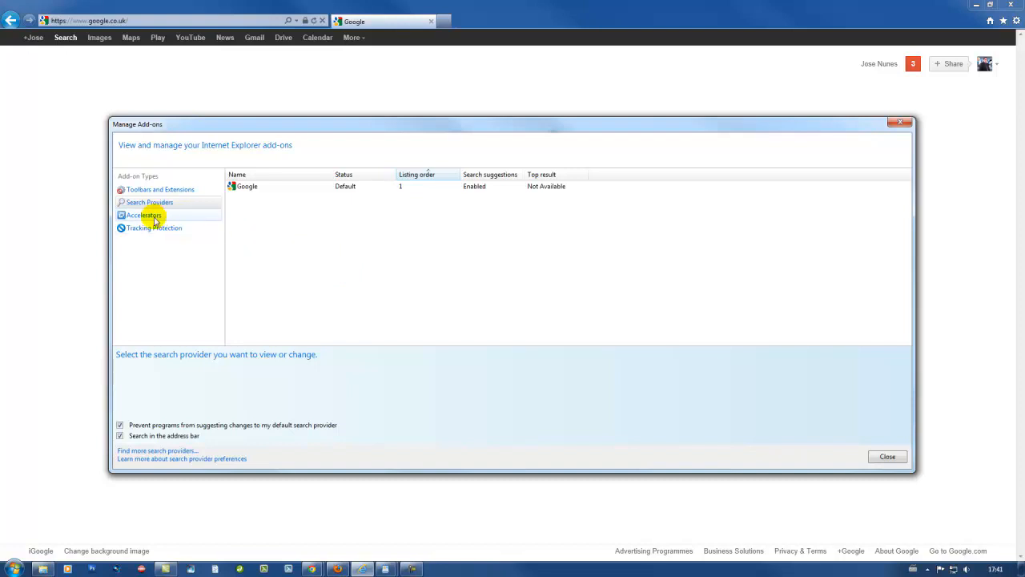
Review Accelerators, Tracking Protection and Toolbars and Extensions, viewing Adobe PDF Link Helper and Research details.
{"action": "left_click", "coordinate": [145, 214]}
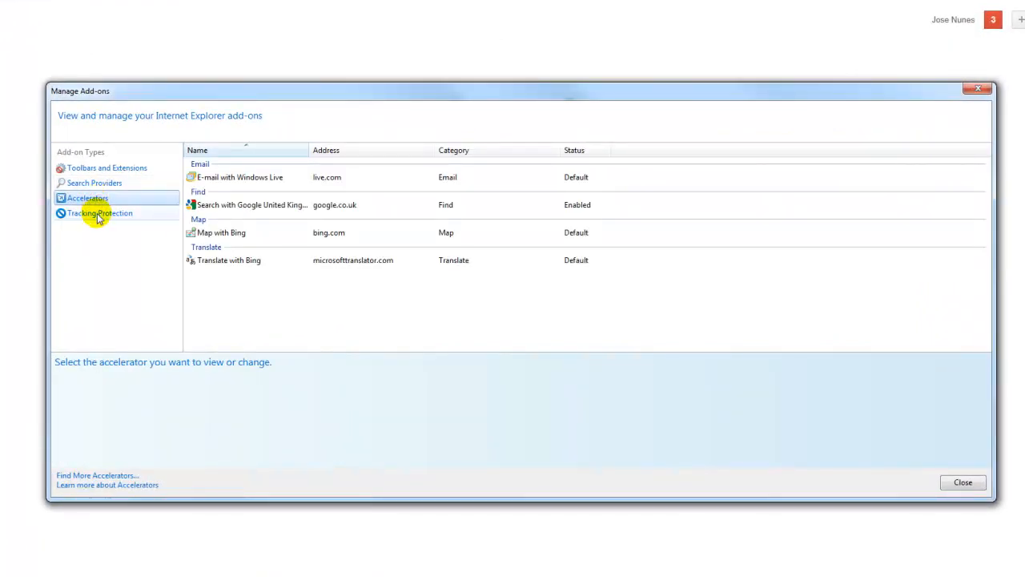
{"action": "left_click", "coordinate": [99, 212]}
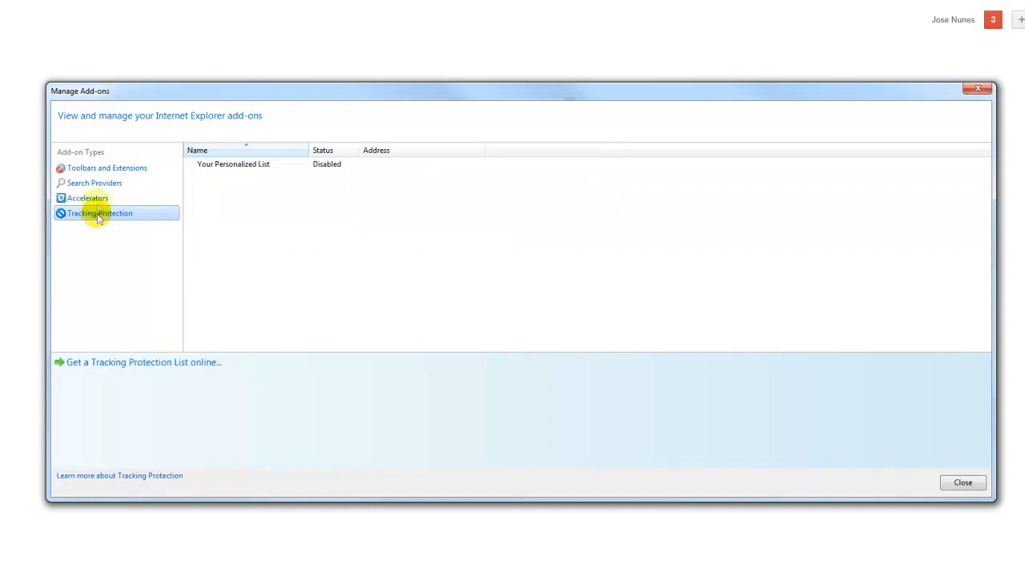
{"action": "left_click", "coordinate": [107, 168]}
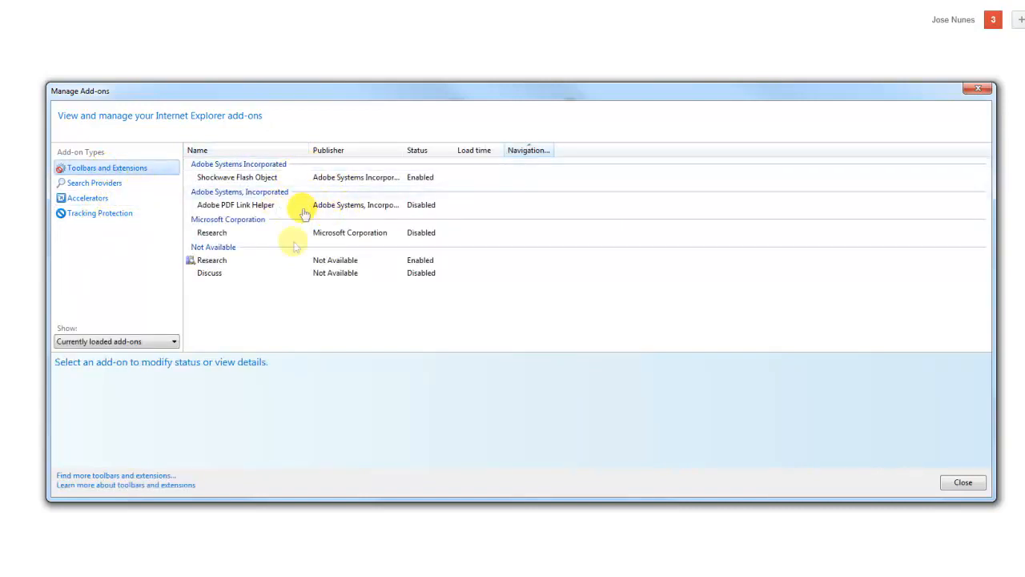
{"action": "left_click", "coordinate": [236, 206]}
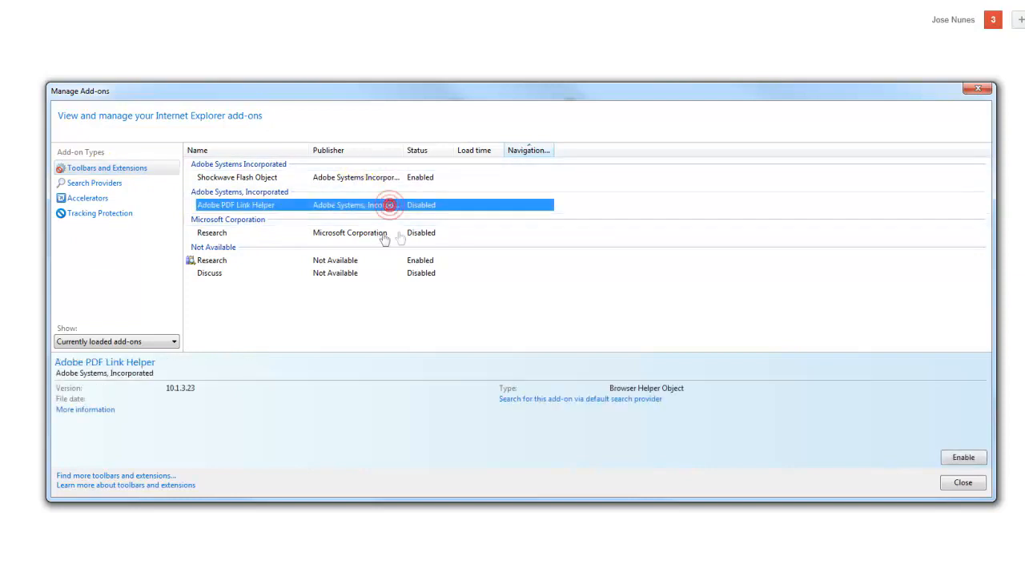
{"action": "left_click", "coordinate": [241, 232]}
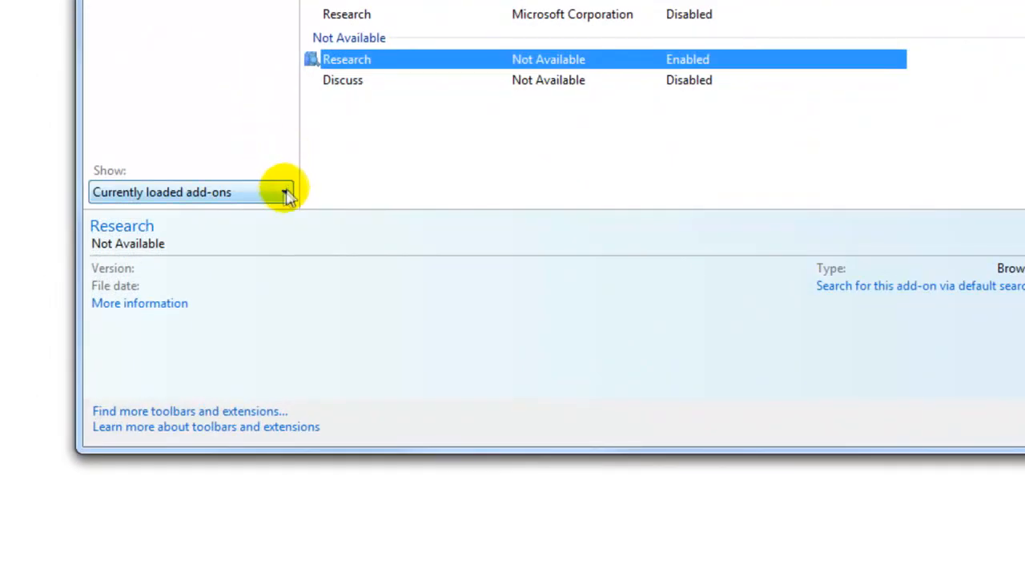
Filter add-ons to 'Run without permission', scroll through the list and close the dialog.
{"action": "left_click", "coordinate": [285, 192]}
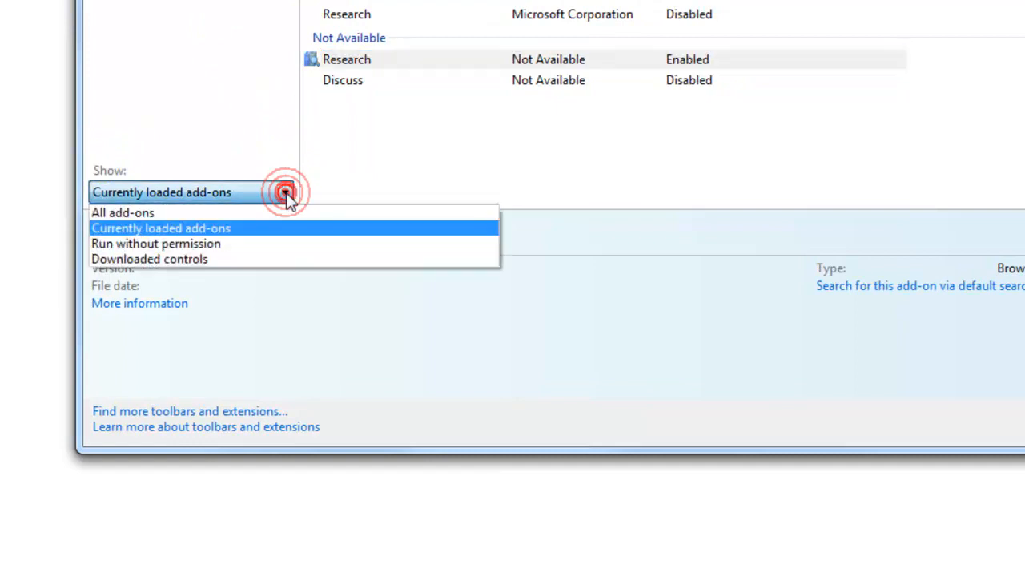
{"action": "mouse_move", "coordinate": [168, 243]}
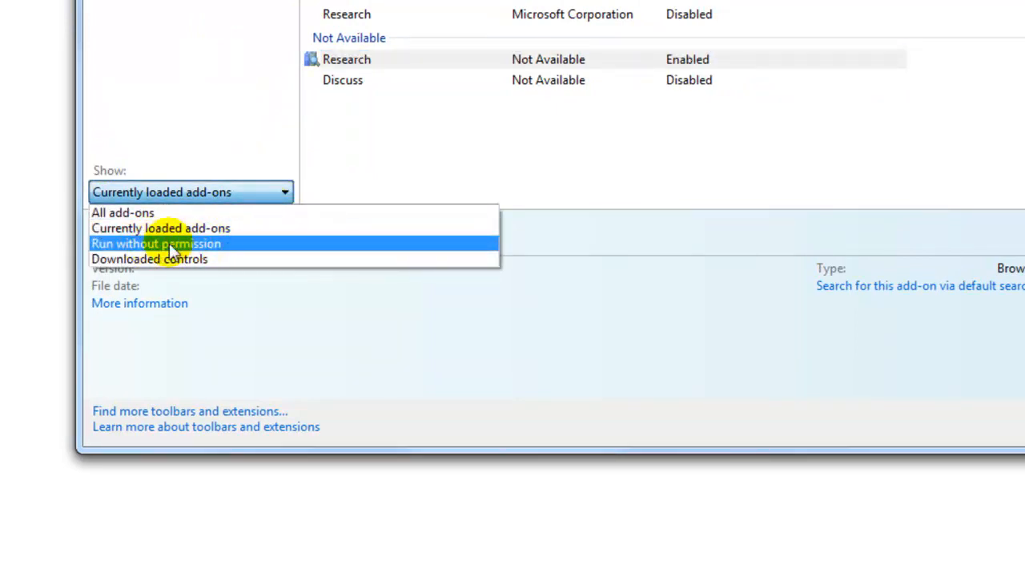
{"action": "left_click", "coordinate": [155, 244]}
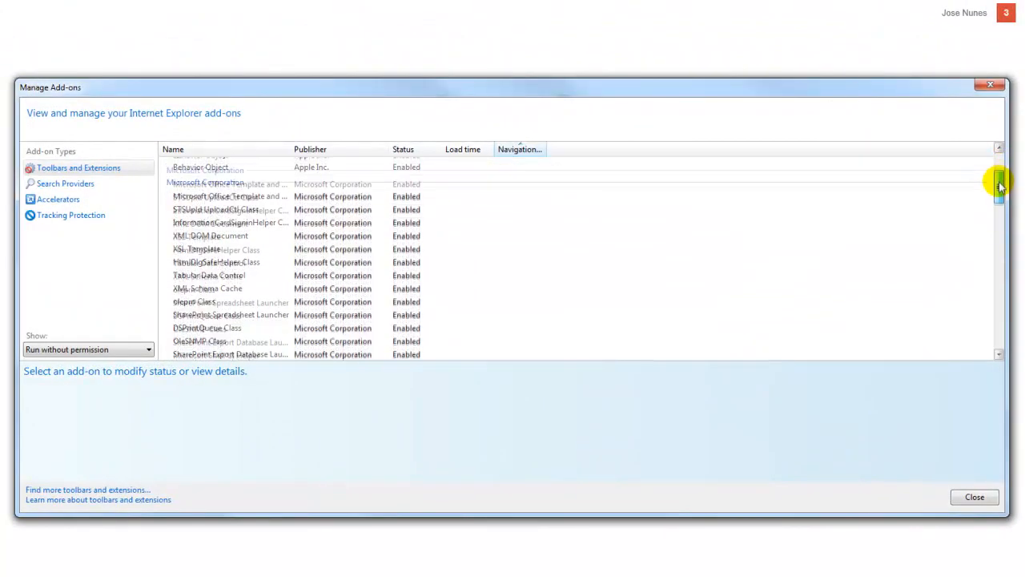
{"action": "scroll", "scroll_direction": "down", "scroll_amount": 3}
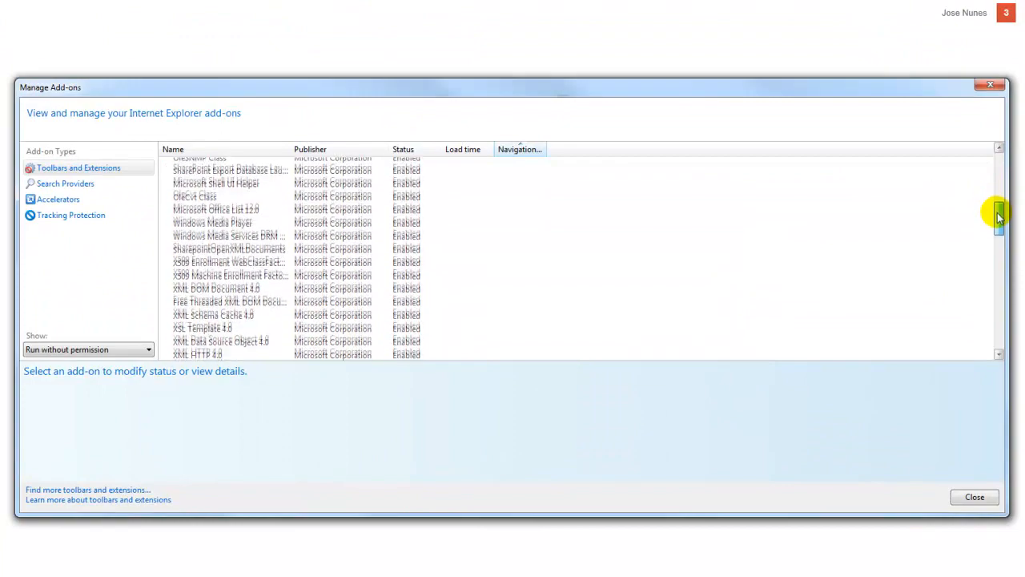
{"action": "scroll", "scroll_direction": "down", "scroll_amount": 3}
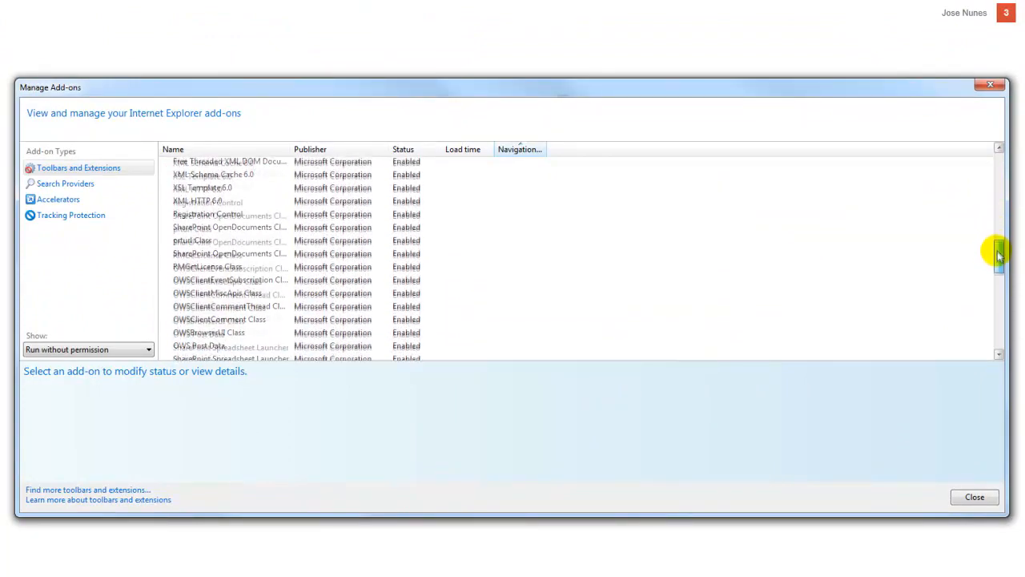
{"action": "scroll", "scroll_direction": "down", "scroll_amount": 3}
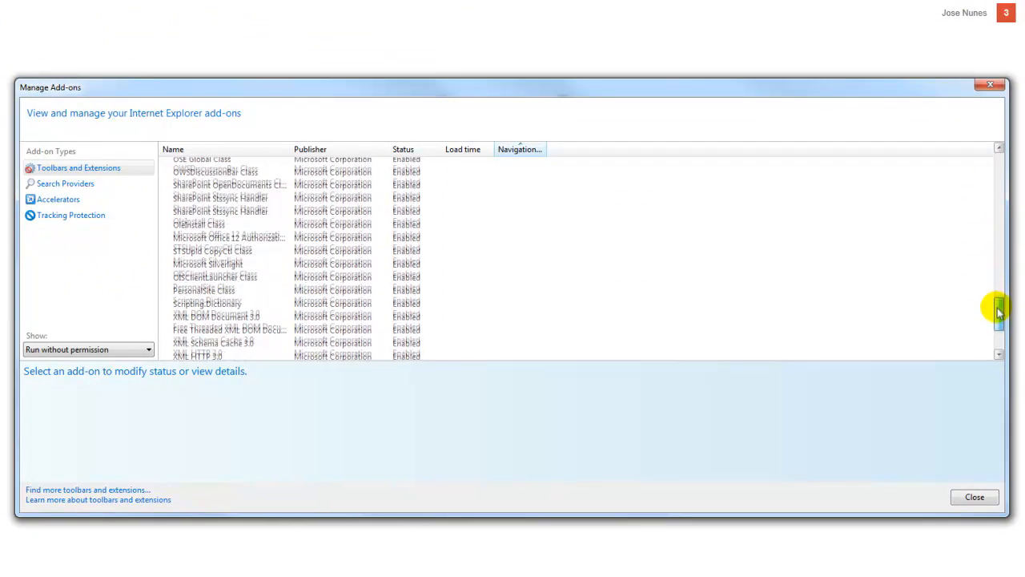
{"action": "scroll", "scroll_direction": "down", "scroll_amount": 3}
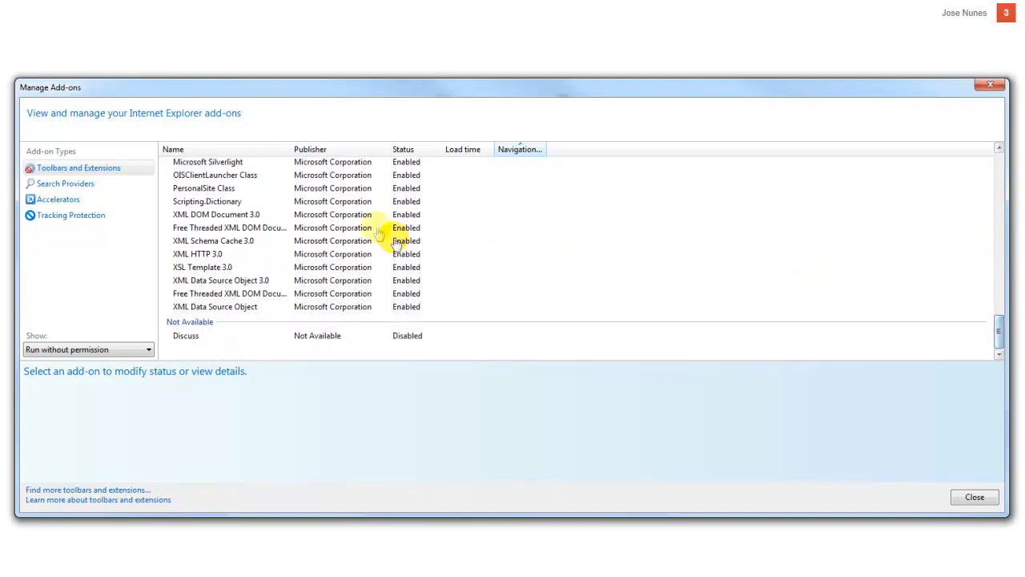
{"action": "mouse_move", "coordinate": [528, 288]}
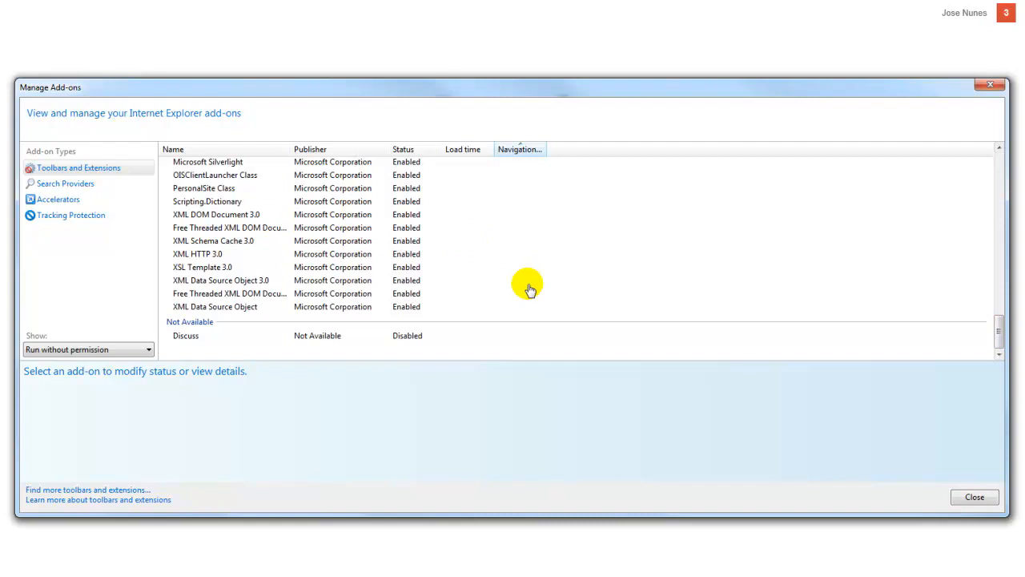
{"action": "left_click", "coordinate": [197, 253]}
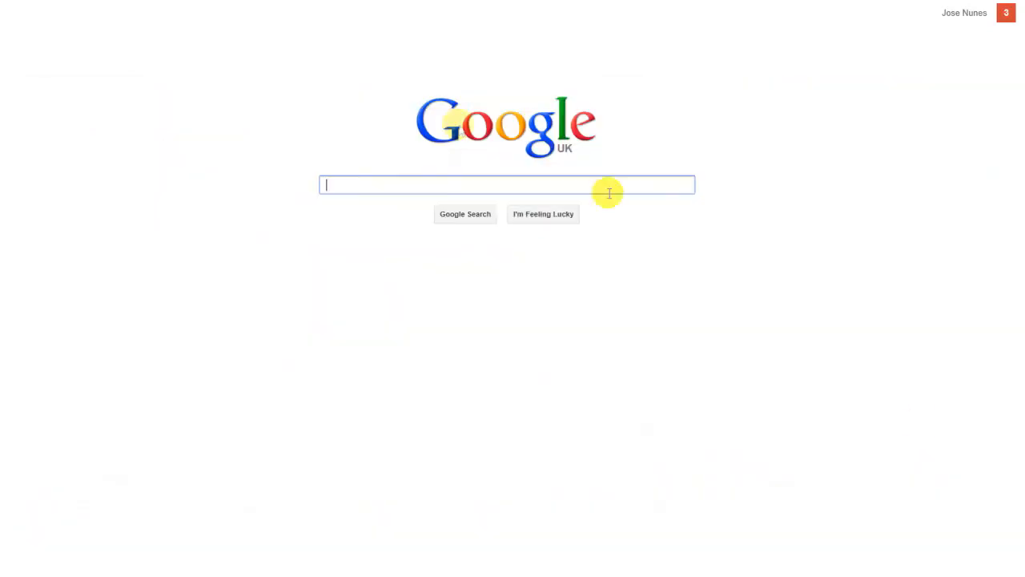
{"action": "mouse_move", "coordinate": [202, 296]}
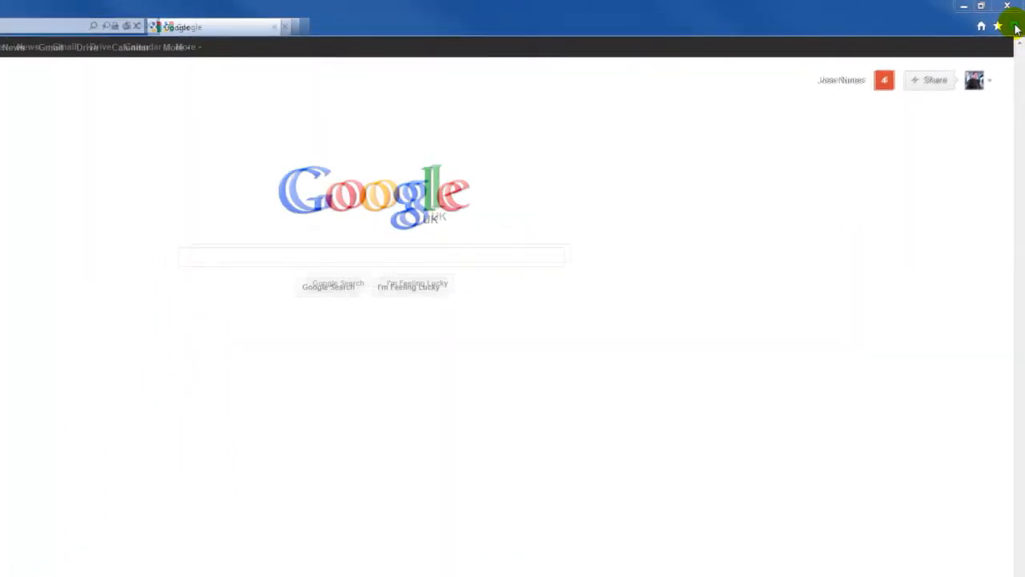
Tick 'Prevent programs from suggesting changes to my default search provider' and close Manage Add-ons.
{"action": "left_click", "coordinate": [1016, 26]}
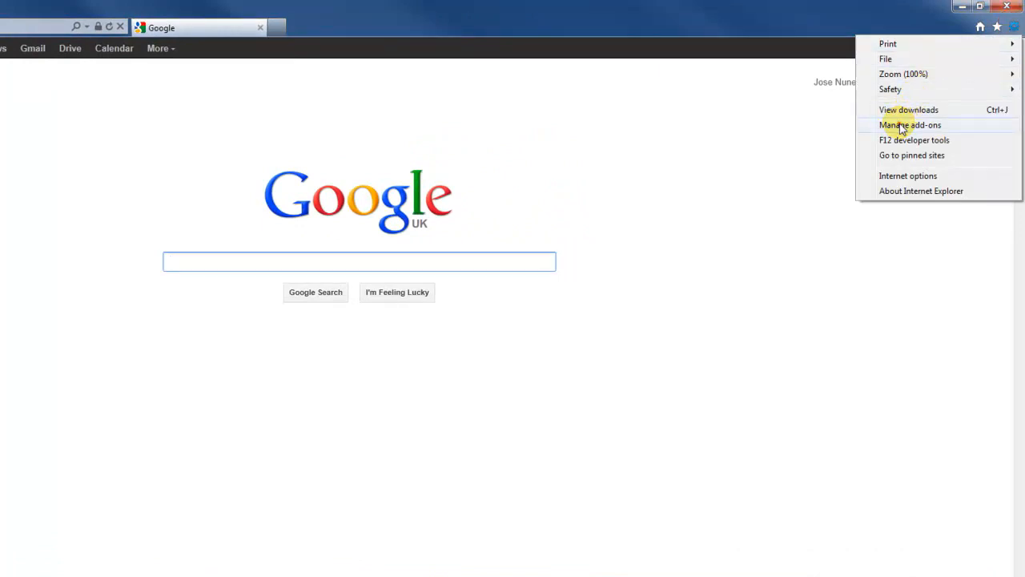
{"action": "left_click", "coordinate": [913, 125]}
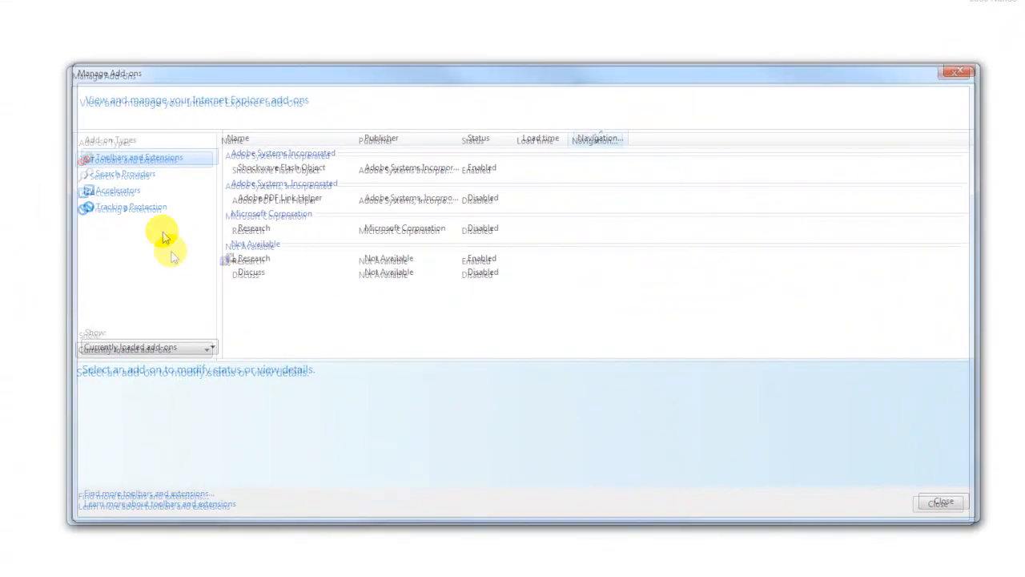
{"action": "left_click", "coordinate": [120, 172]}
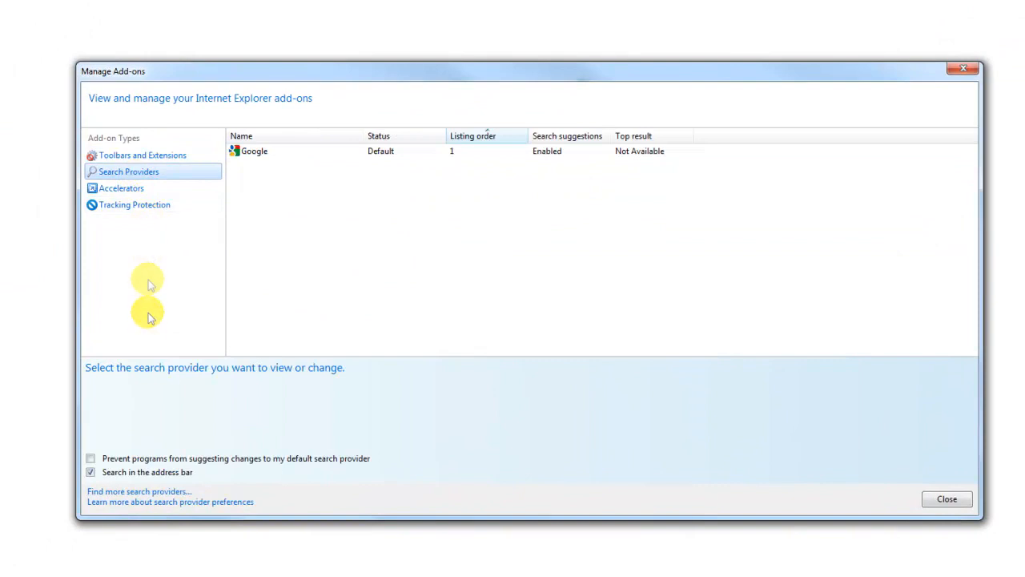
{"action": "mouse_move", "coordinate": [129, 469]}
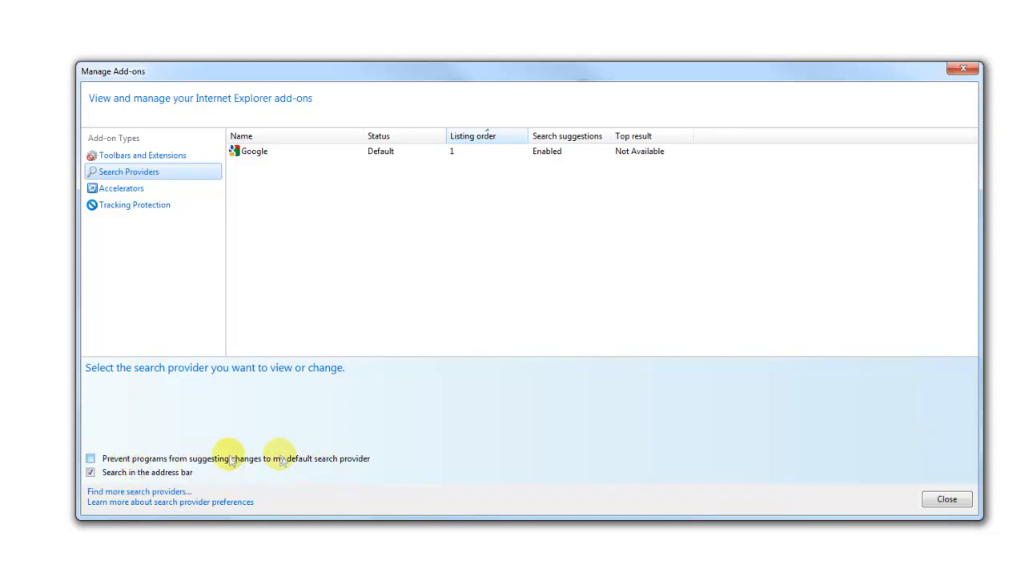
{"action": "left_click", "coordinate": [90, 458]}
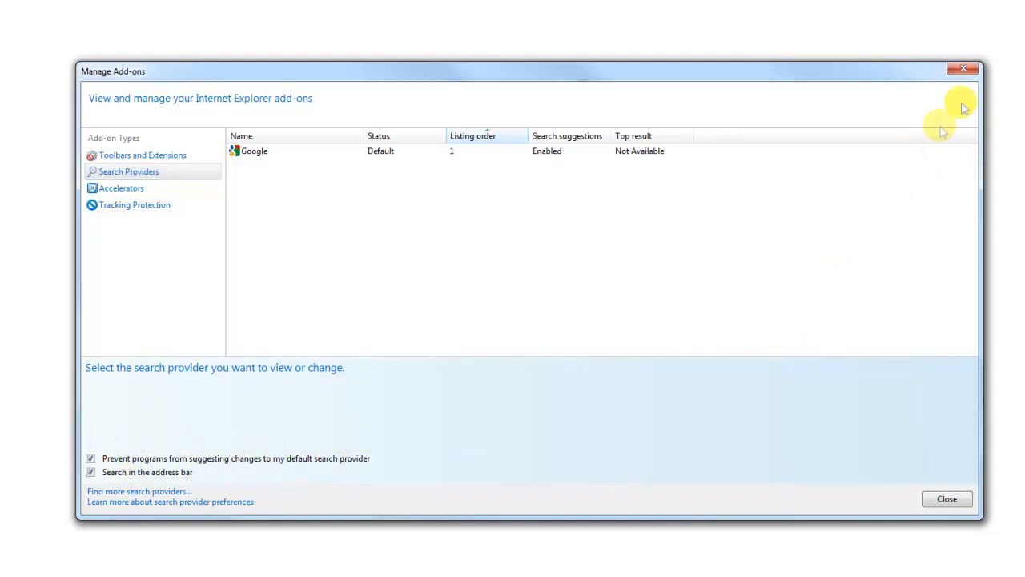
{"action": "mouse_move", "coordinate": [968, 71]}
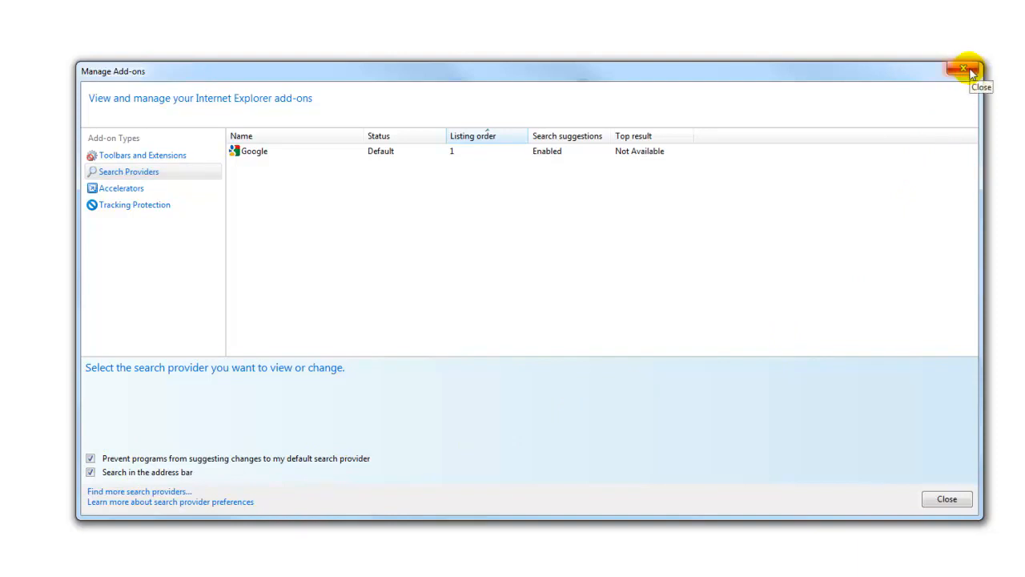
{"action": "mouse_move", "coordinate": [964, 71]}
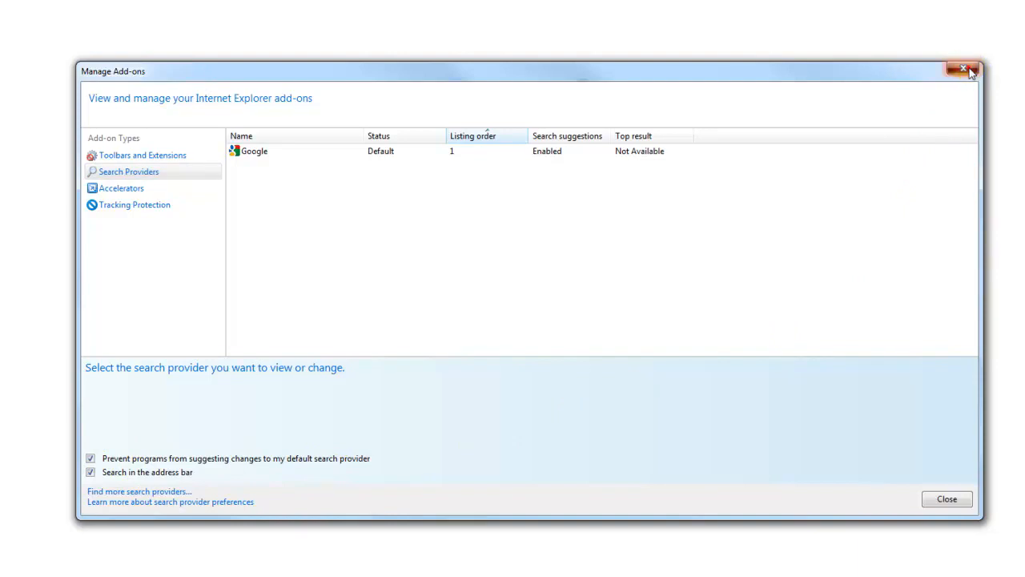
{"action": "left_click", "coordinate": [963, 73]}
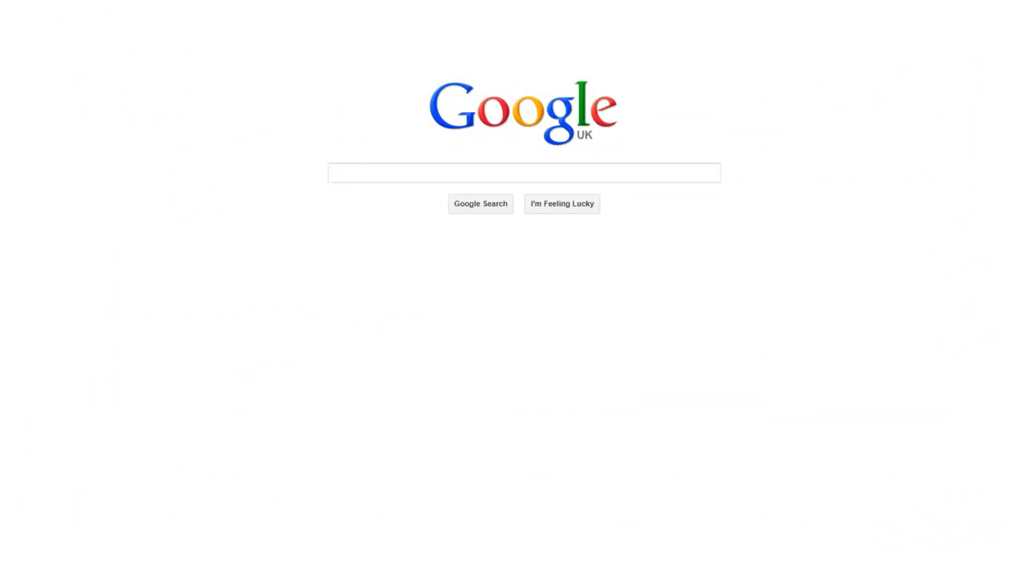
Close the extra Google tab and reach Tabs Settings in Internet Options.
{"action": "left_click", "coordinate": [1019, 26]}
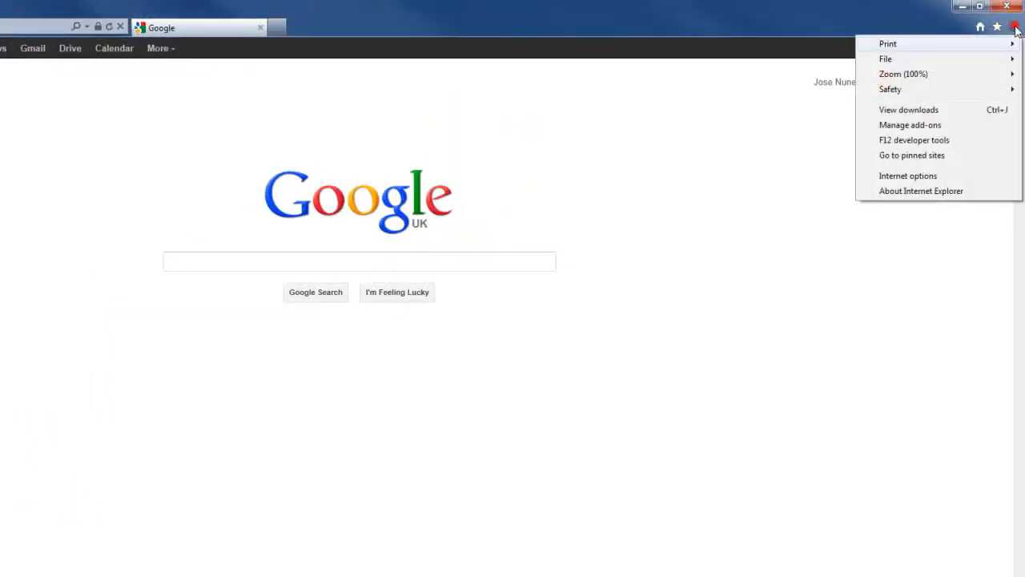
{"action": "mouse_move", "coordinate": [907, 175]}
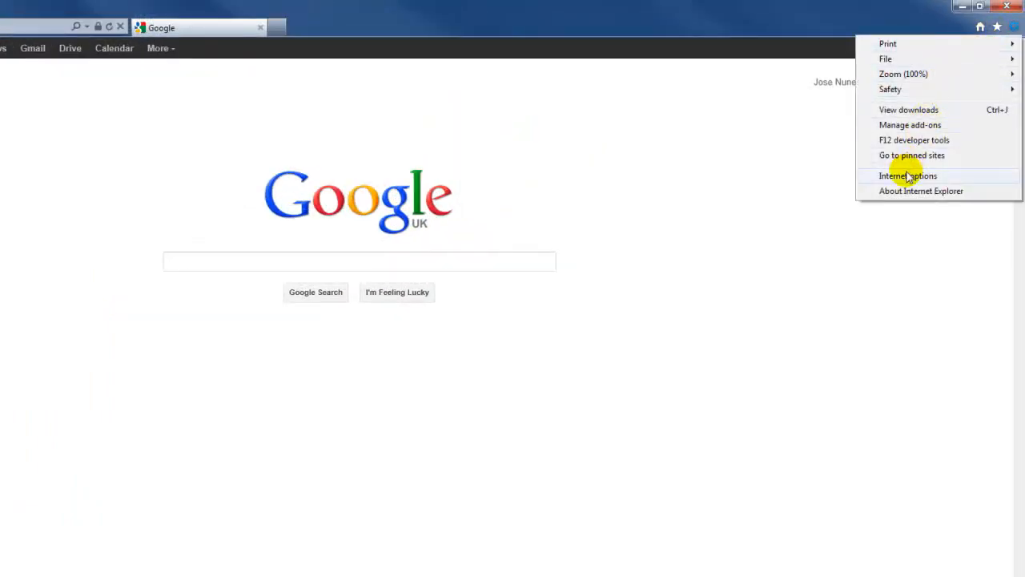
{"action": "left_click", "coordinate": [906, 175]}
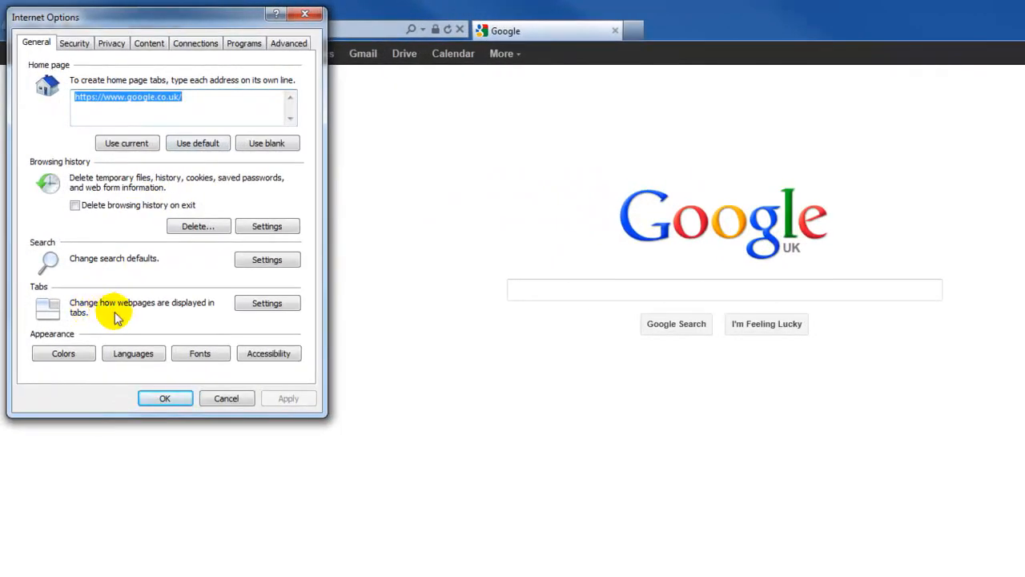
{"action": "mouse_move", "coordinate": [196, 317]}
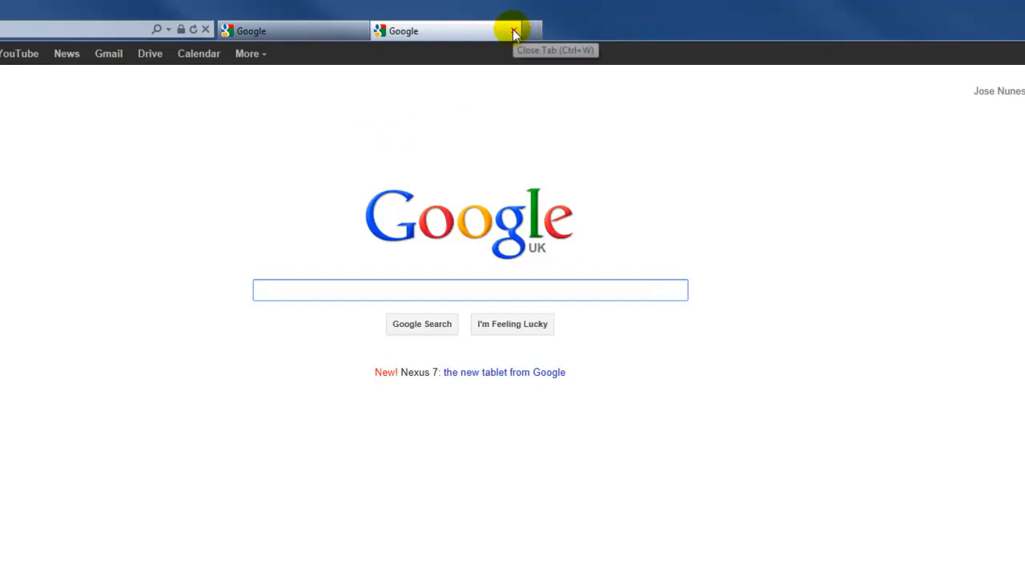
{"action": "left_click", "coordinate": [511, 32]}
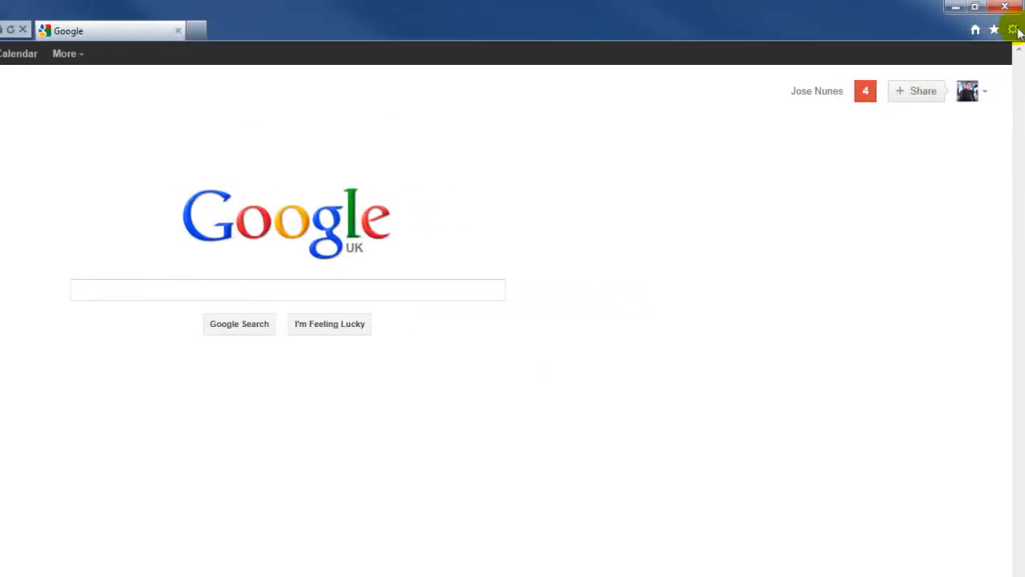
{"action": "left_click", "coordinate": [1012, 29]}
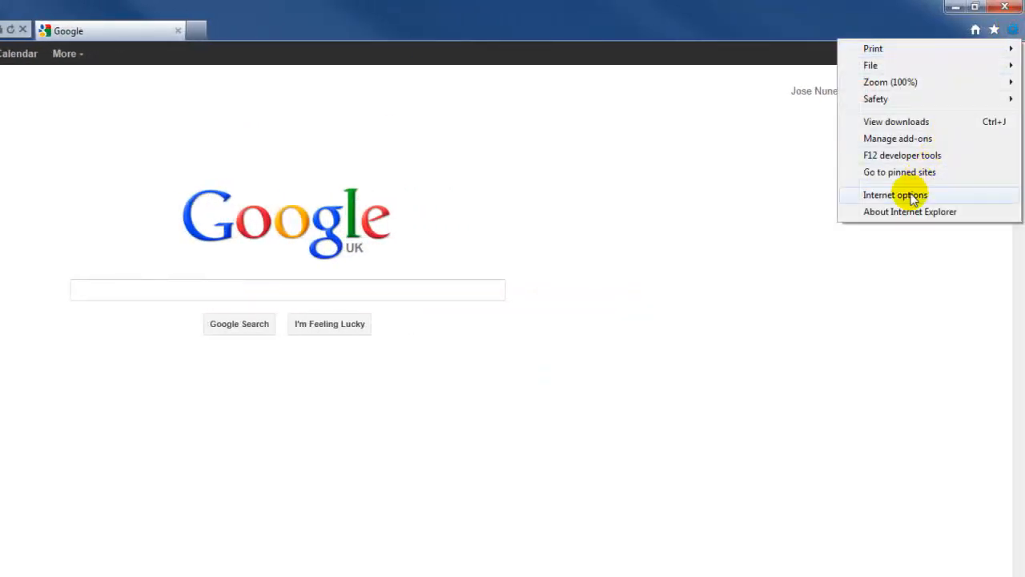
{"action": "left_click", "coordinate": [911, 195]}
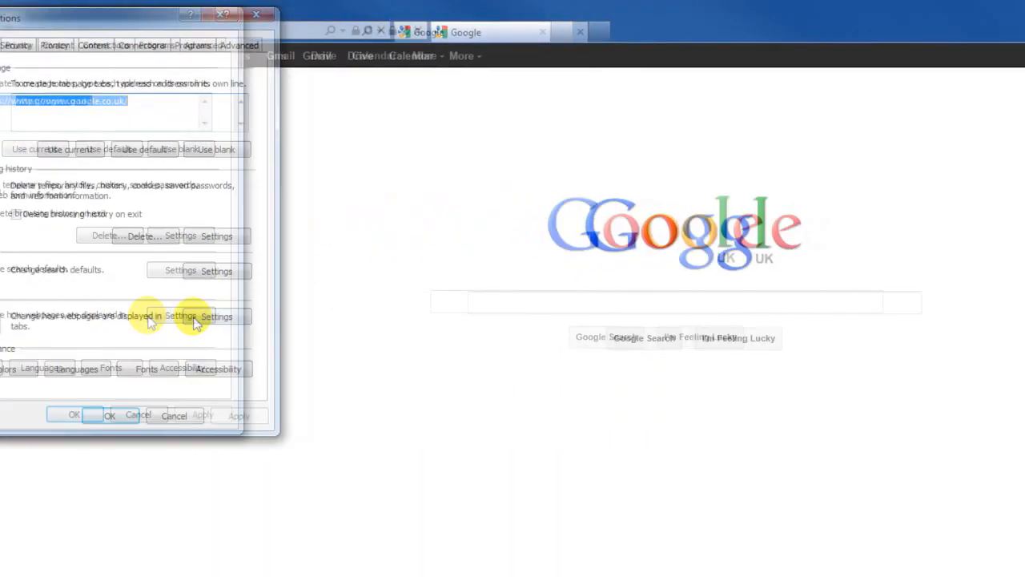
{"action": "left_click", "coordinate": [196, 317]}
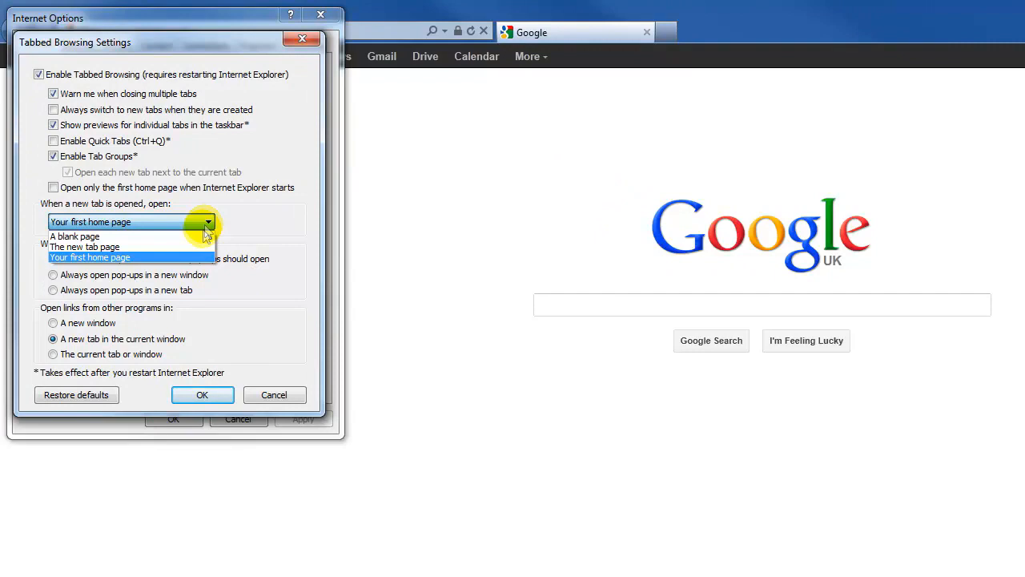
{"action": "mouse_move", "coordinate": [200, 246]}
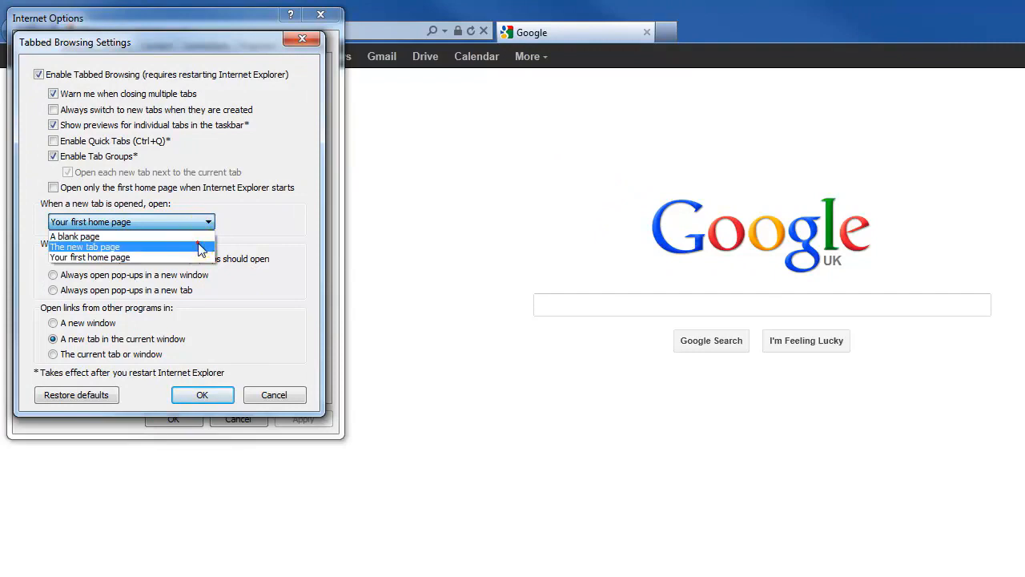
Set 'When a new tab is opened' to The new tab page and confirm the options.
{"action": "left_click", "coordinate": [93, 247]}
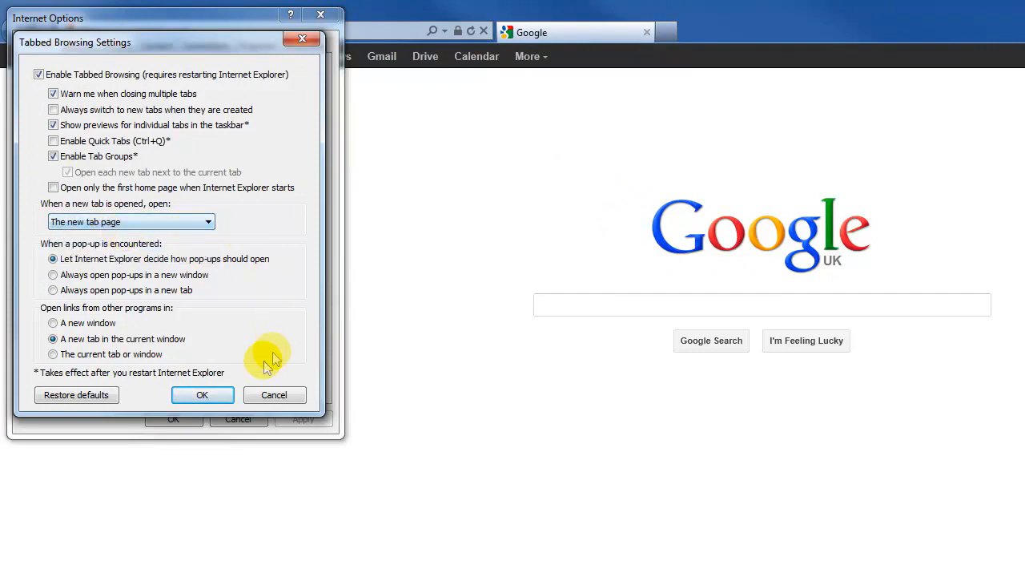
{"action": "left_click", "coordinate": [202, 394]}
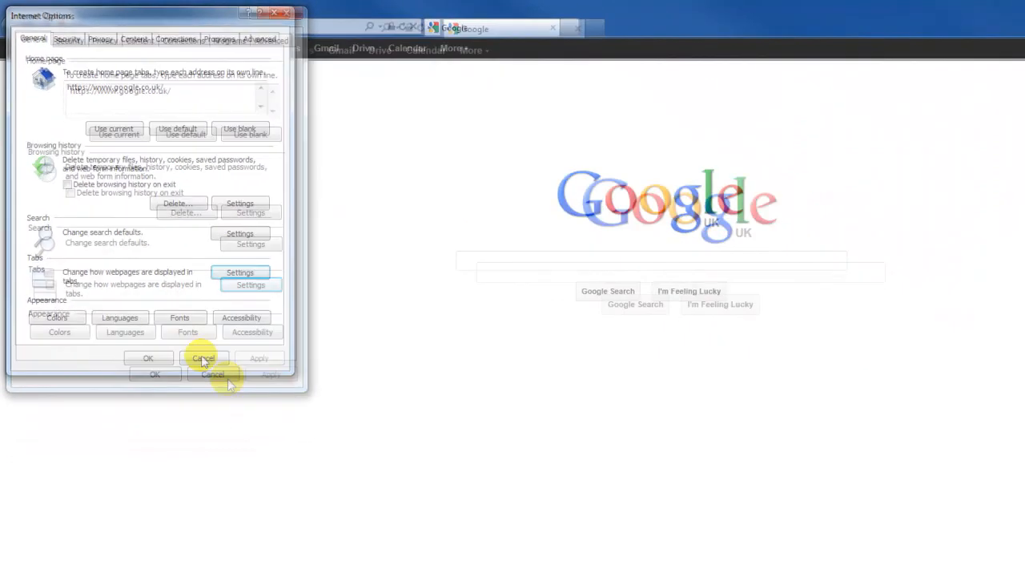
{"action": "left_click", "coordinate": [202, 359]}
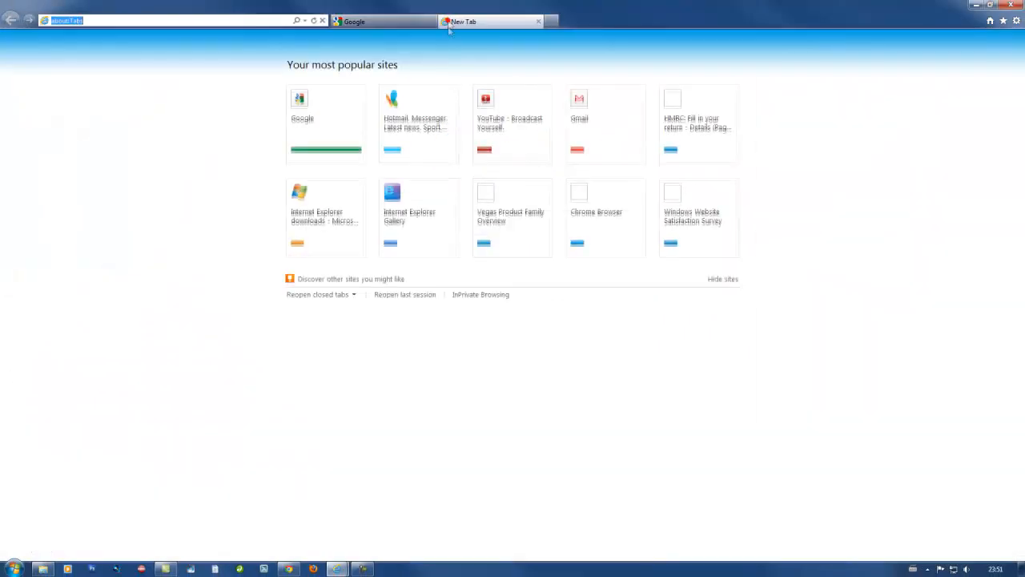
{"action": "mouse_move", "coordinate": [595, 110]}
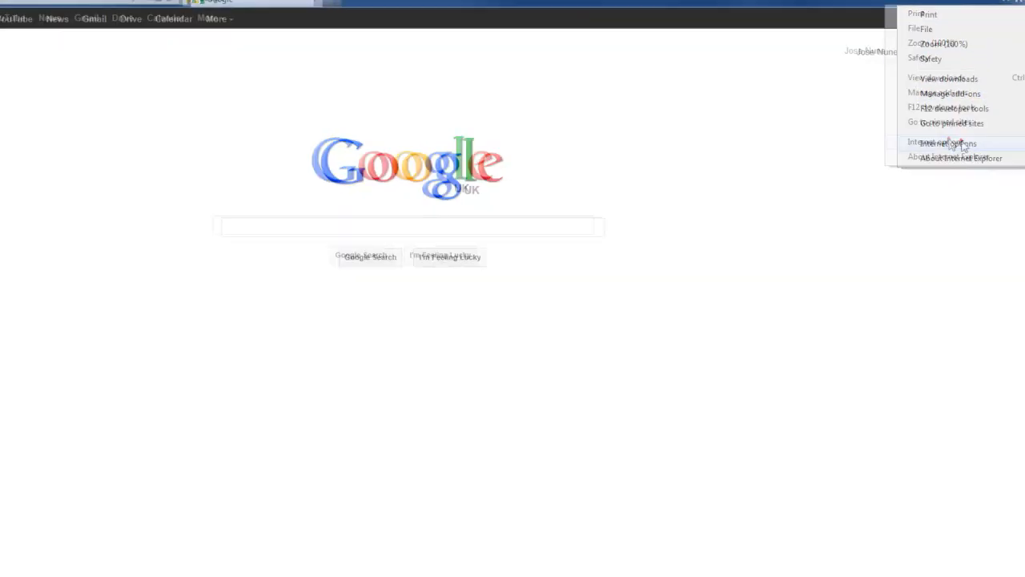
In Tabs Settings, set new tabs to open 'Your first home page' and confirm.
{"action": "left_click", "coordinate": [946, 142]}
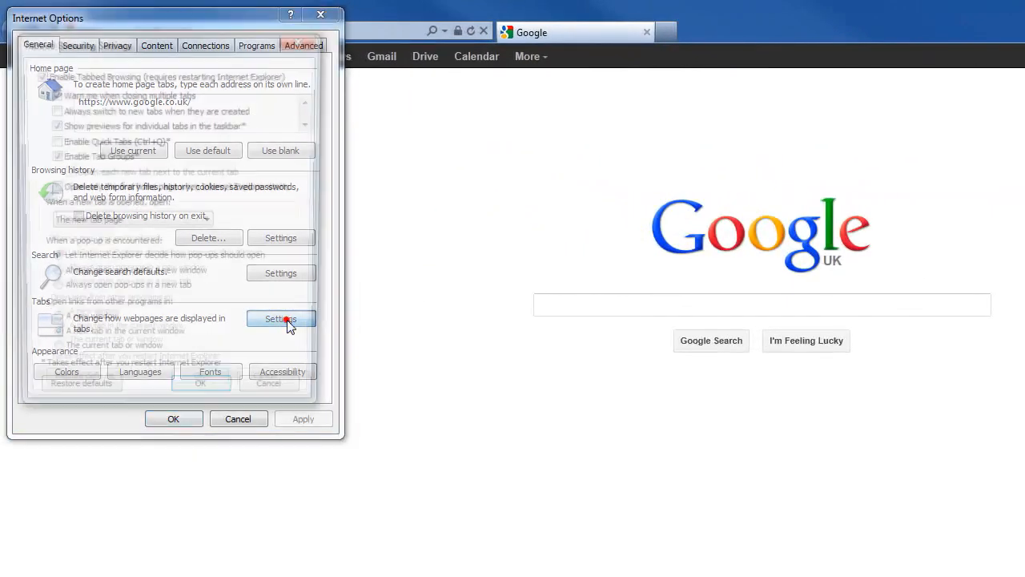
{"action": "left_click", "coordinate": [282, 319]}
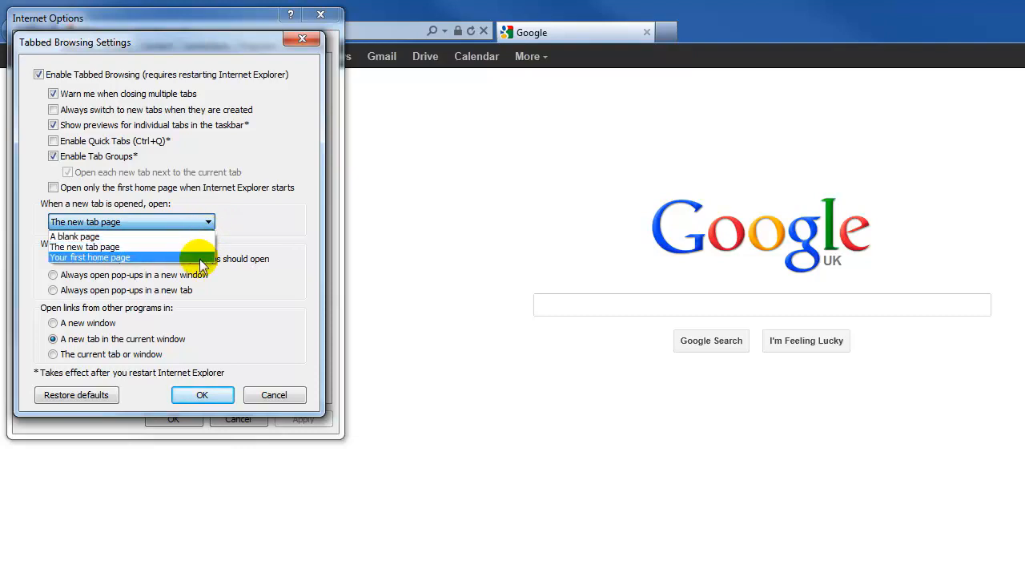
{"action": "left_click", "coordinate": [202, 395]}
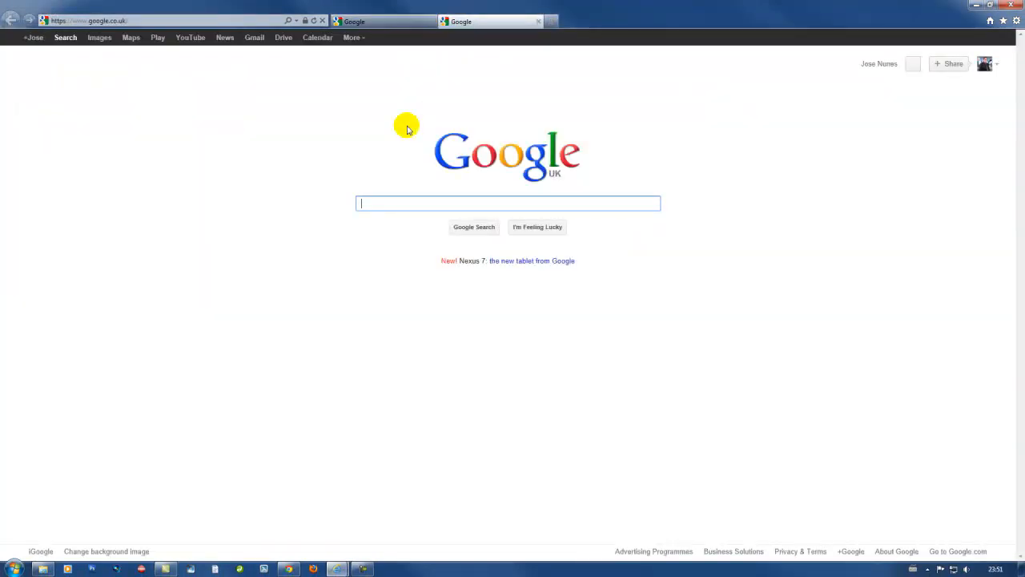
{"action": "mouse_move", "coordinate": [375, 141]}
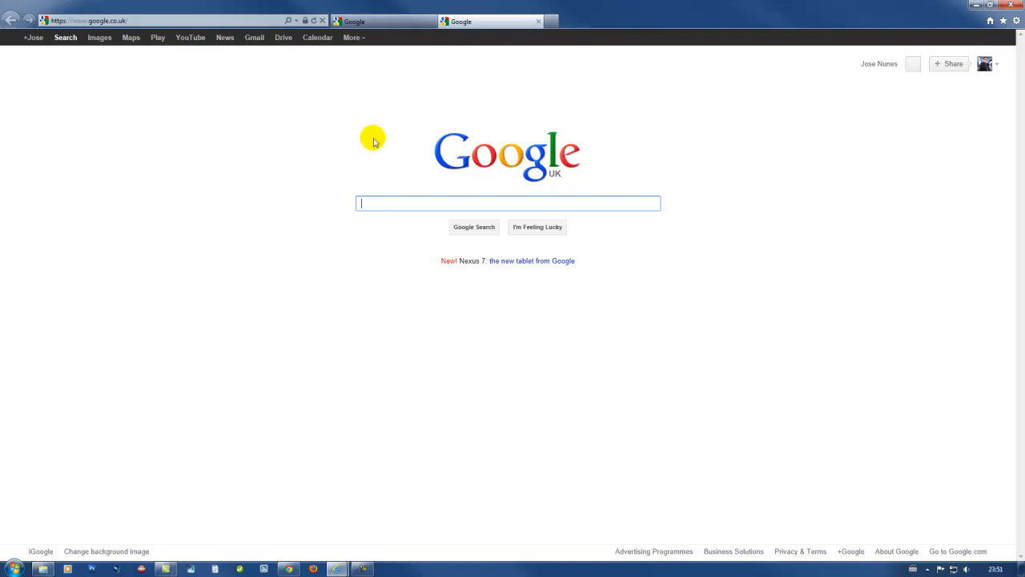